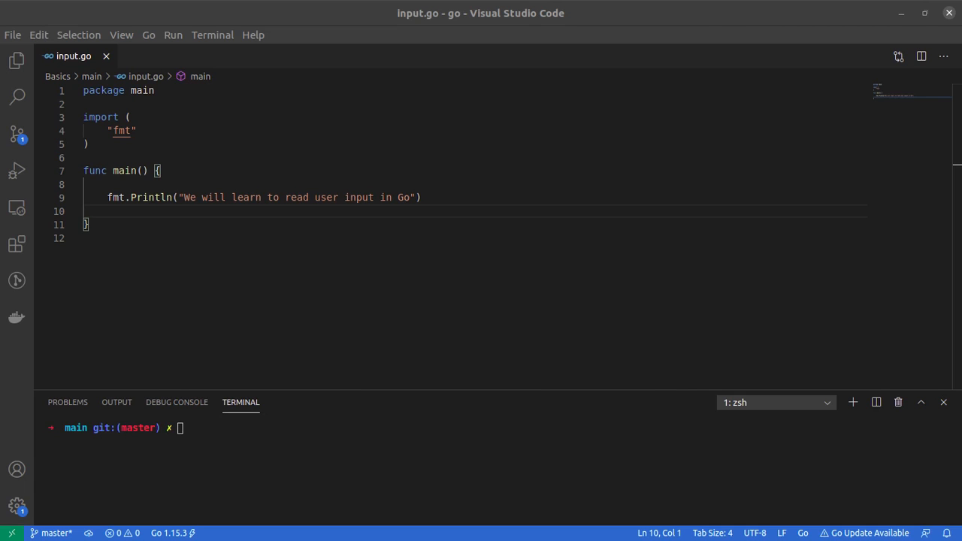
Step: Replace the Println message with "Enter a number" and add a blank line below it
left_click(420, 197)
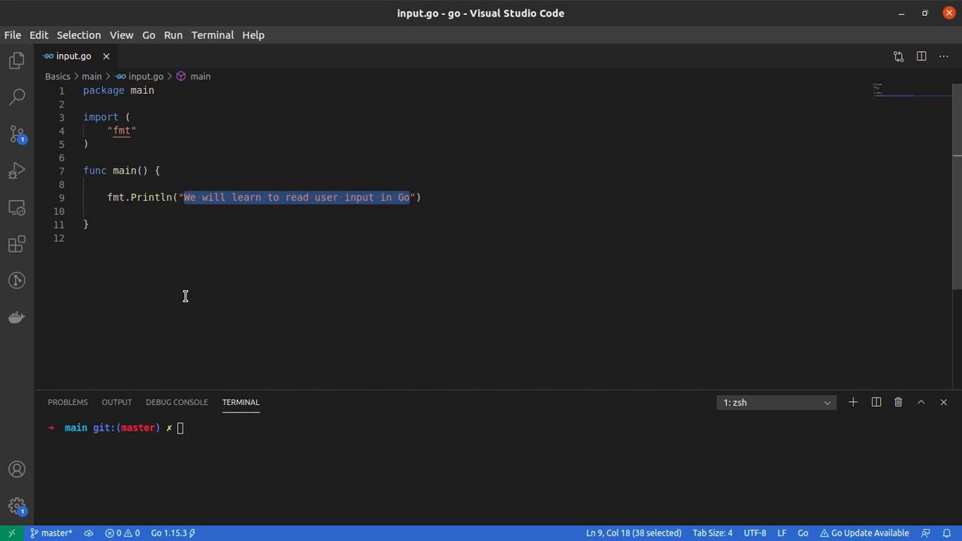
key("Delete")
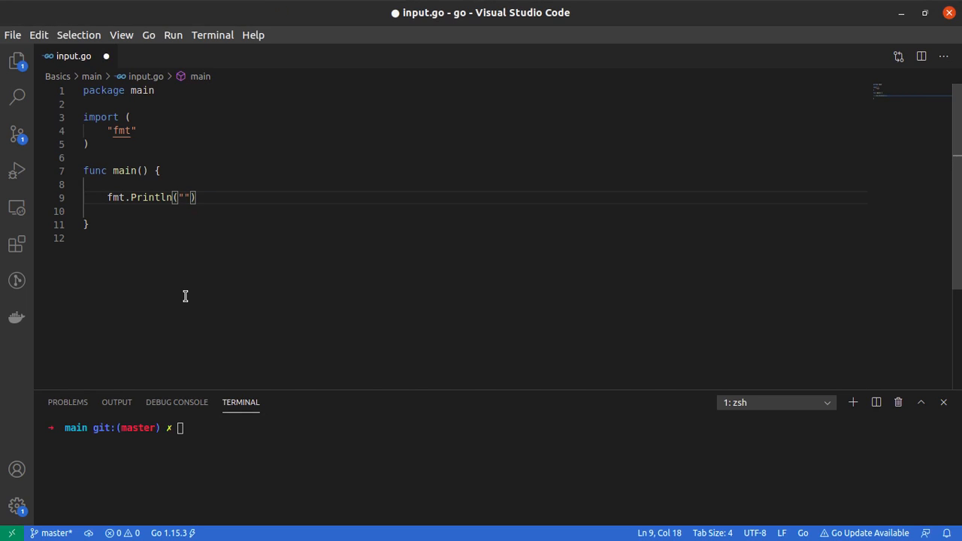
type("Enter a number")
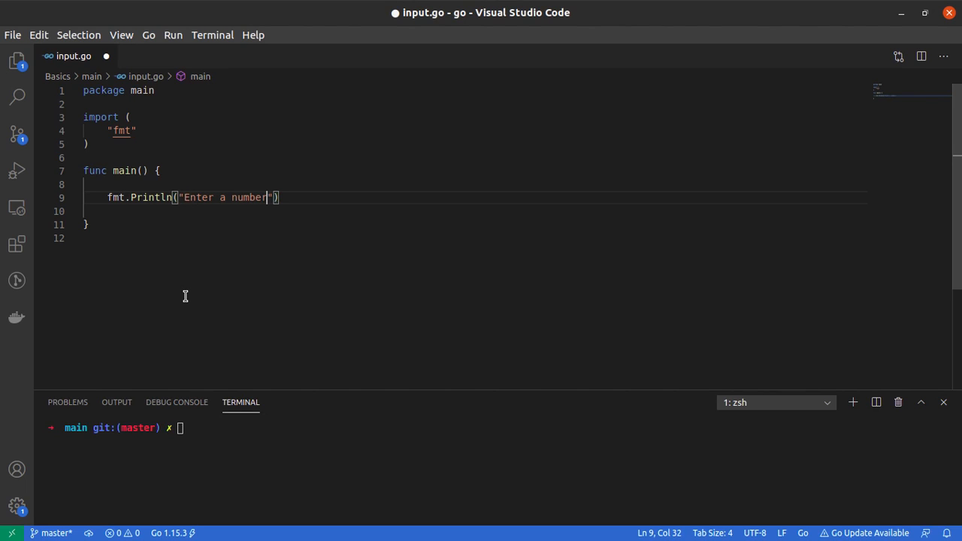
key("Enter")
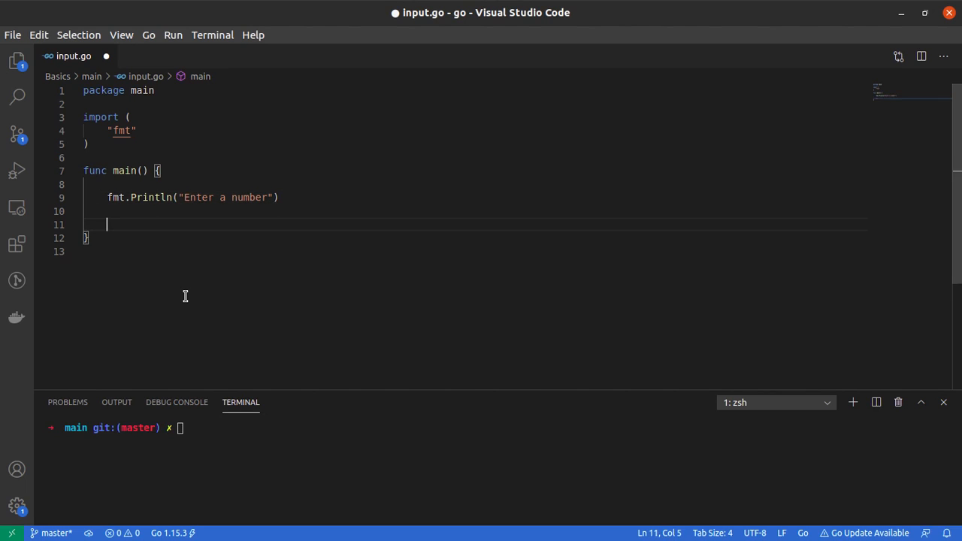
Step: Add reader := bufio.NewReader(os.Stdin) in main, auto-importing bufio and os
key("Enter")
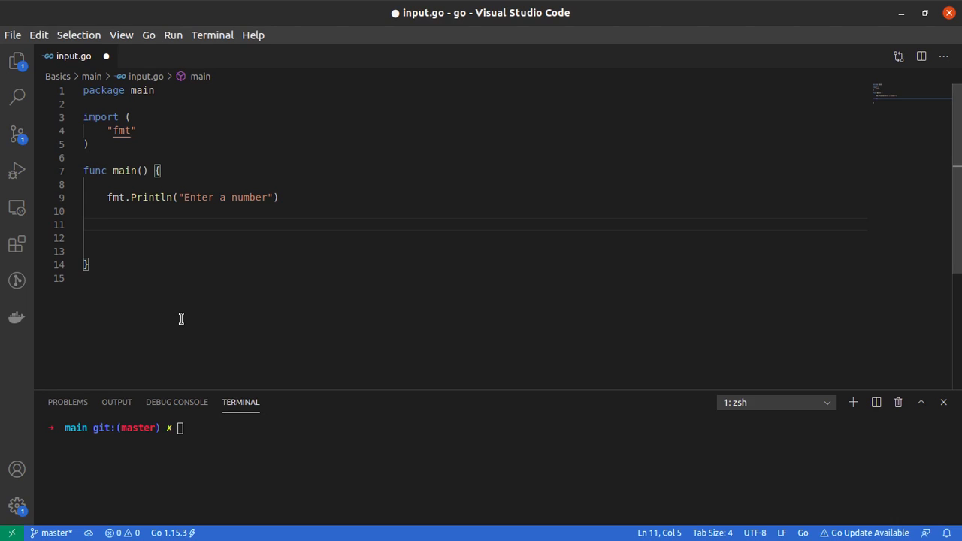
type("reader")
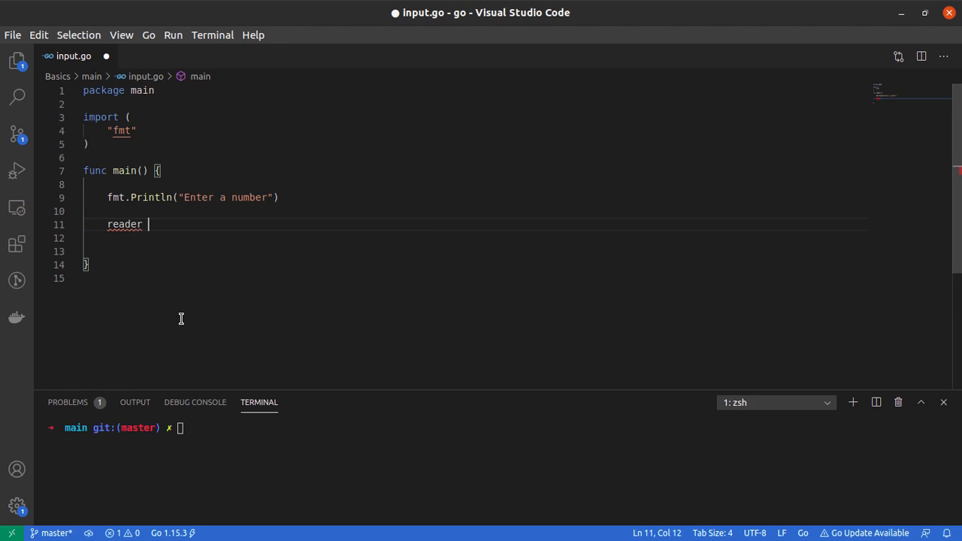
type(":=")
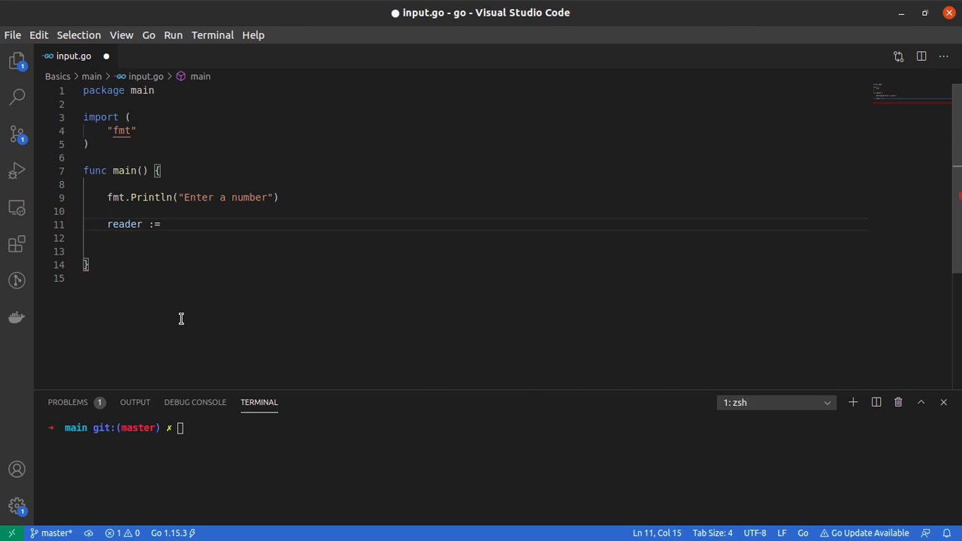
type("bufi")
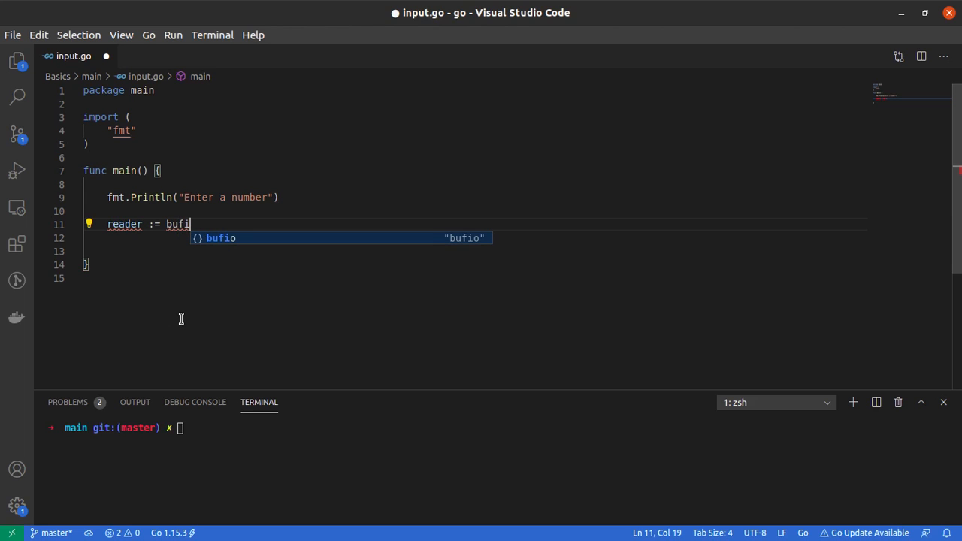
type("o.")
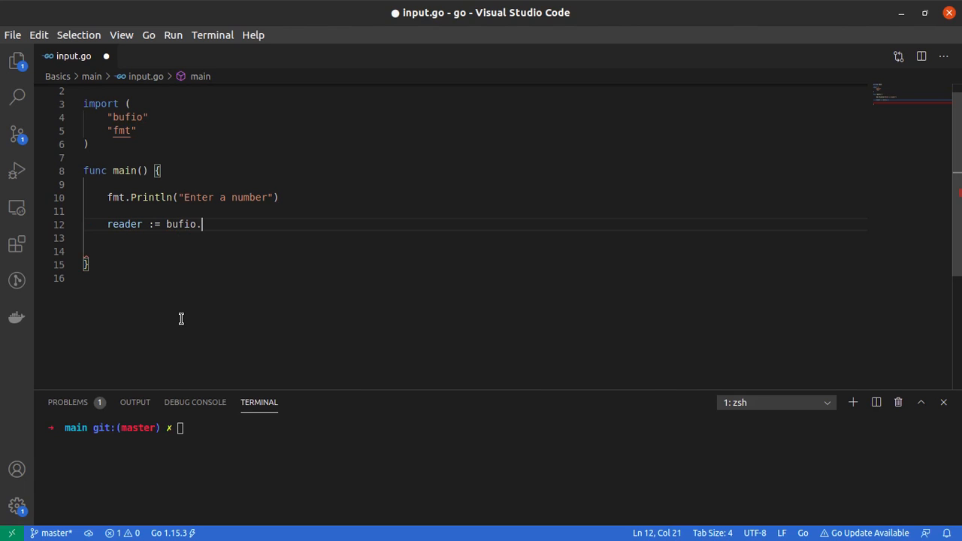
type("Ne")
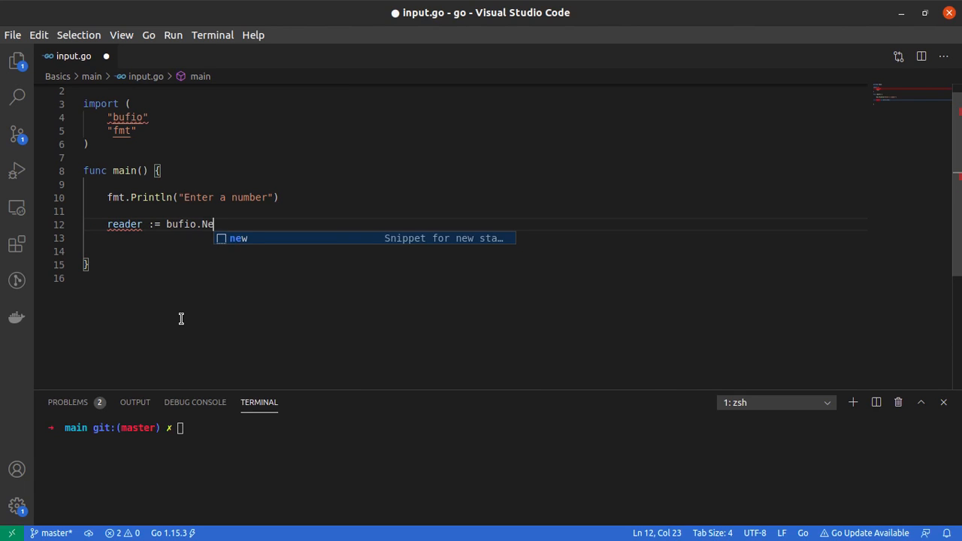
type("wReader")
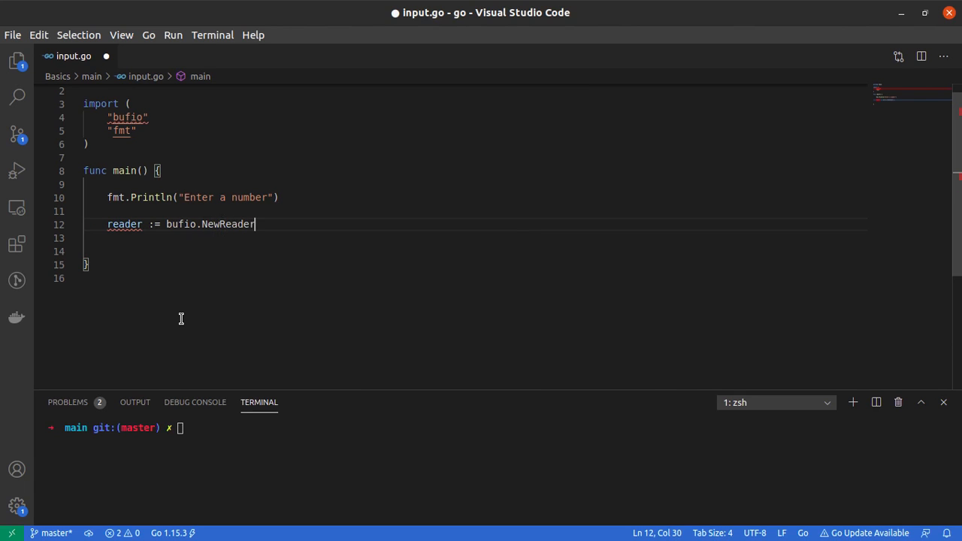
type("()")
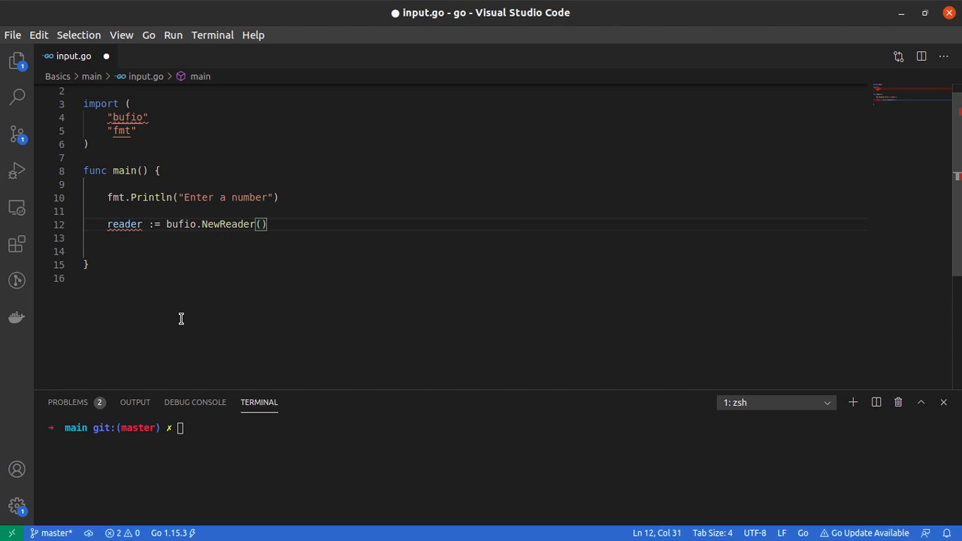
type("os.")
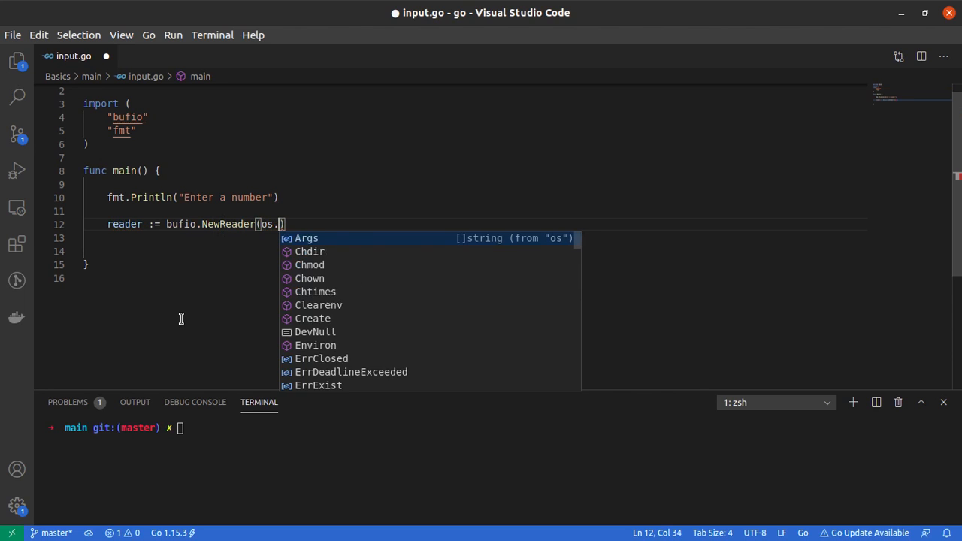
type("Stdin")
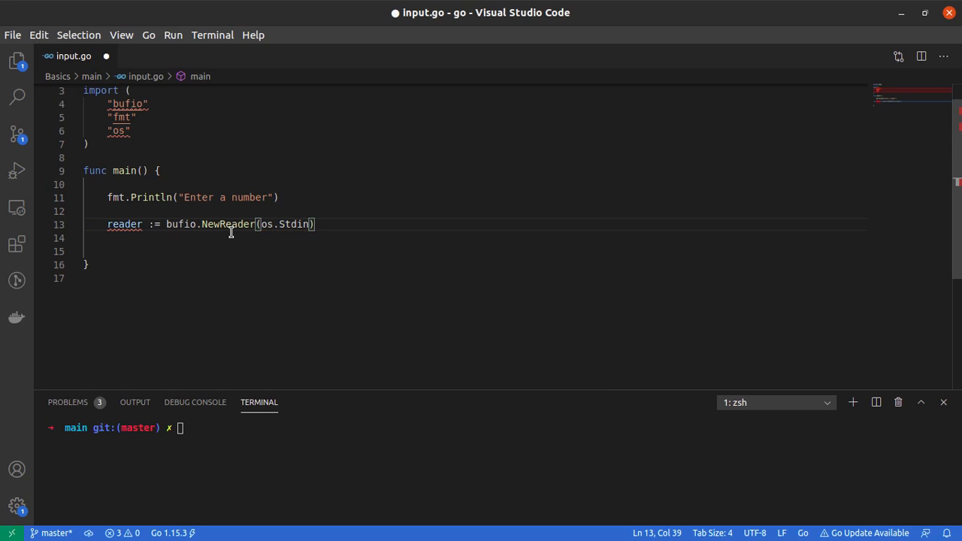
mouse_move(178, 224)
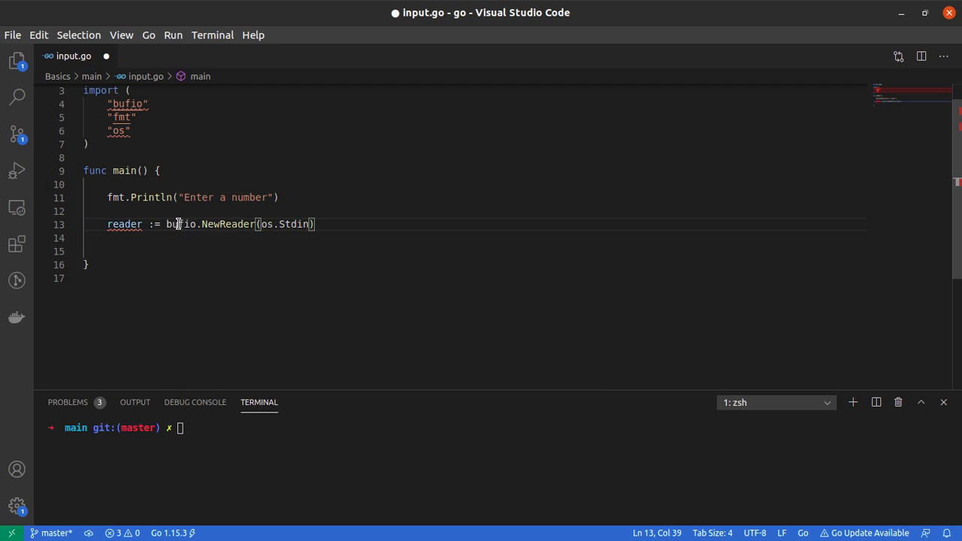
Step: Highlight NewReader, Stdin and the reader variable to point them out
double_click(228, 224)
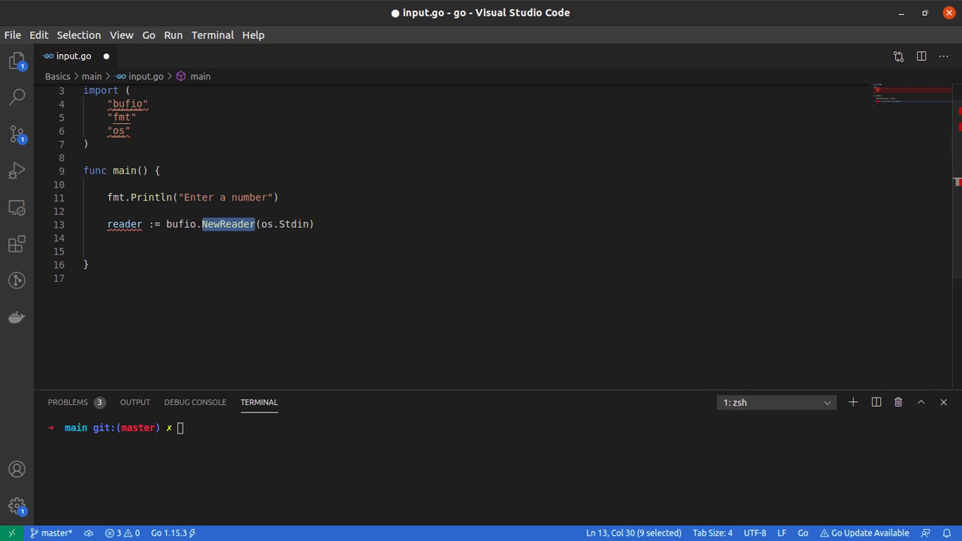
mouse_move(60, 198)
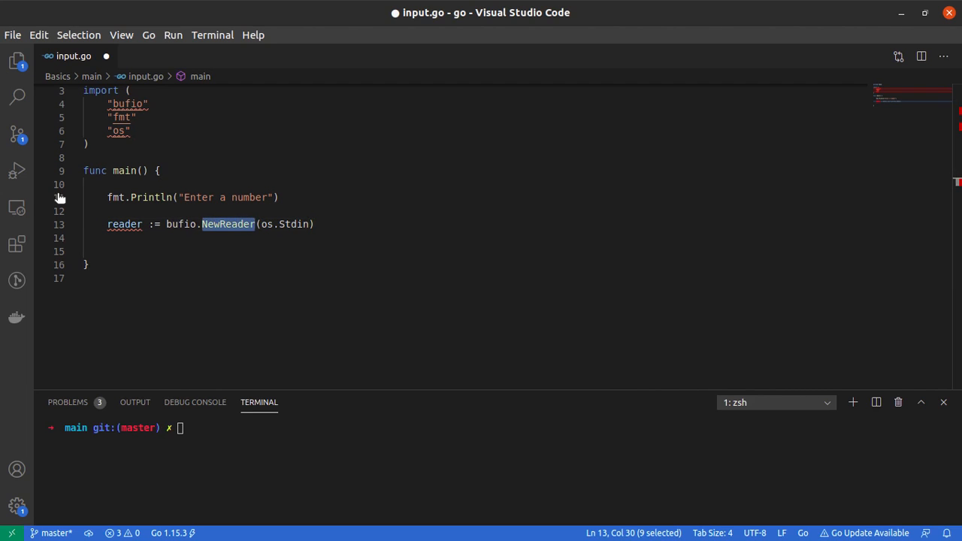
double_click(293, 224)
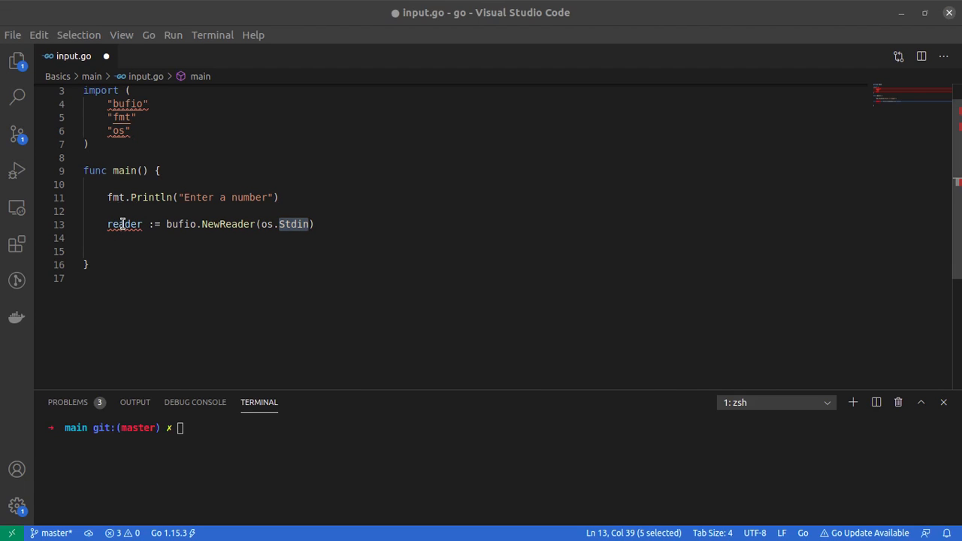
double_click(123, 223)
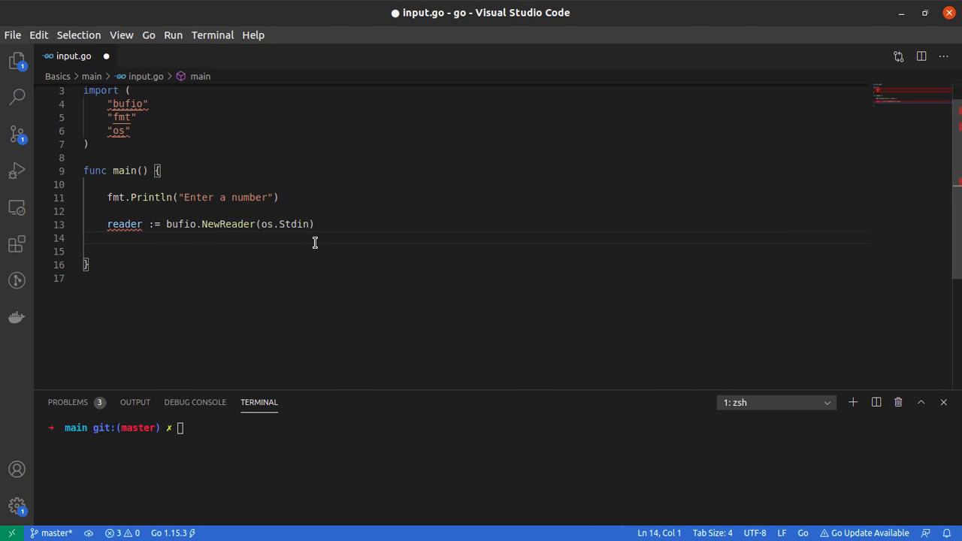
Step: Add input := reader.ReadString('\n') to read a line up to the newline
key("Enter")
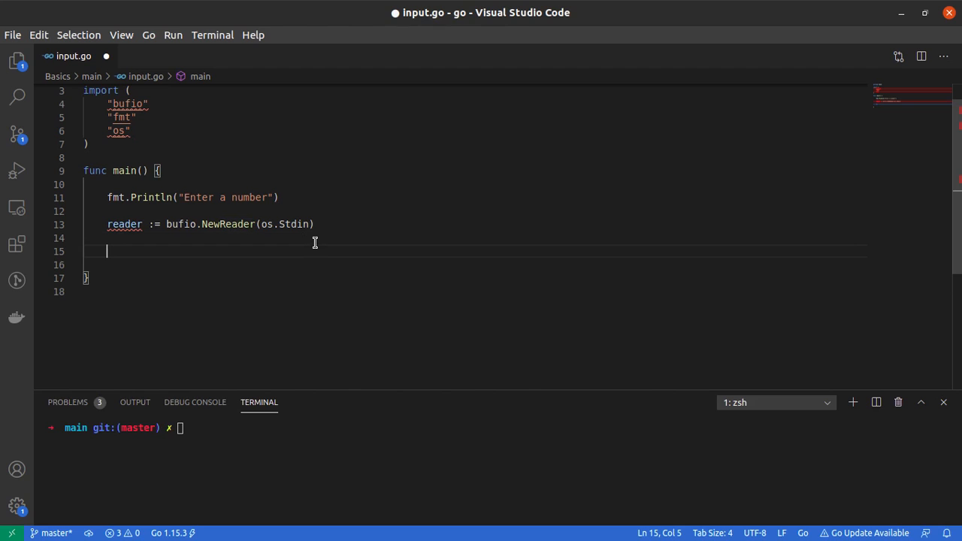
type("input")
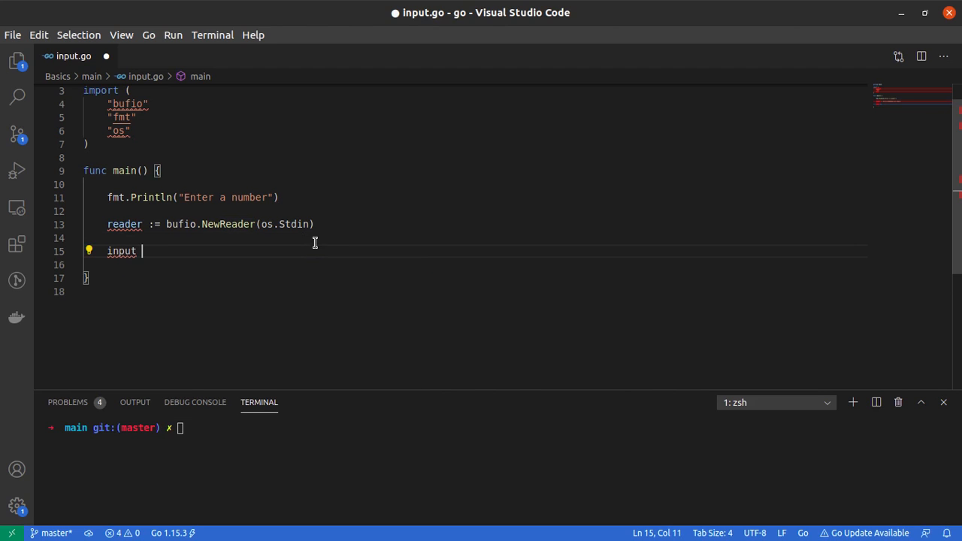
type(":=")
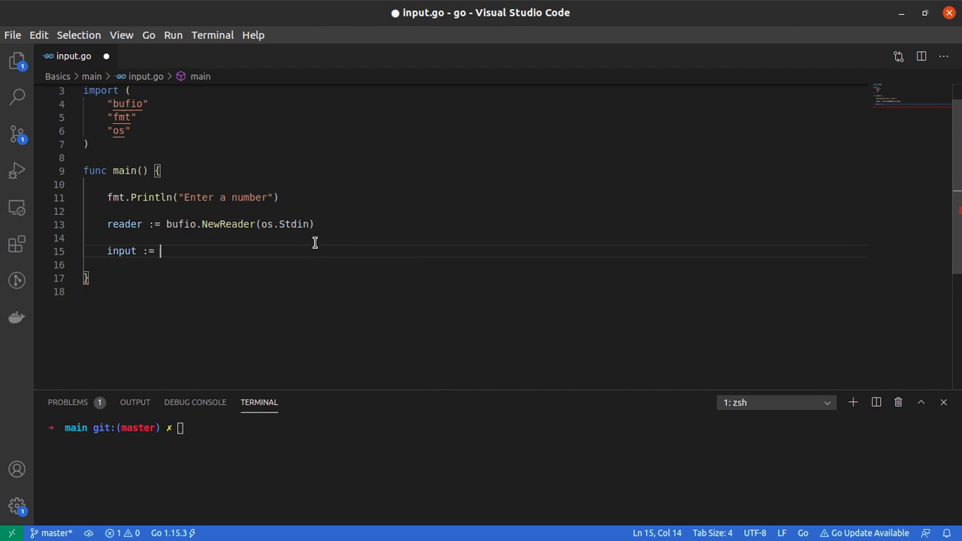
type("reader")
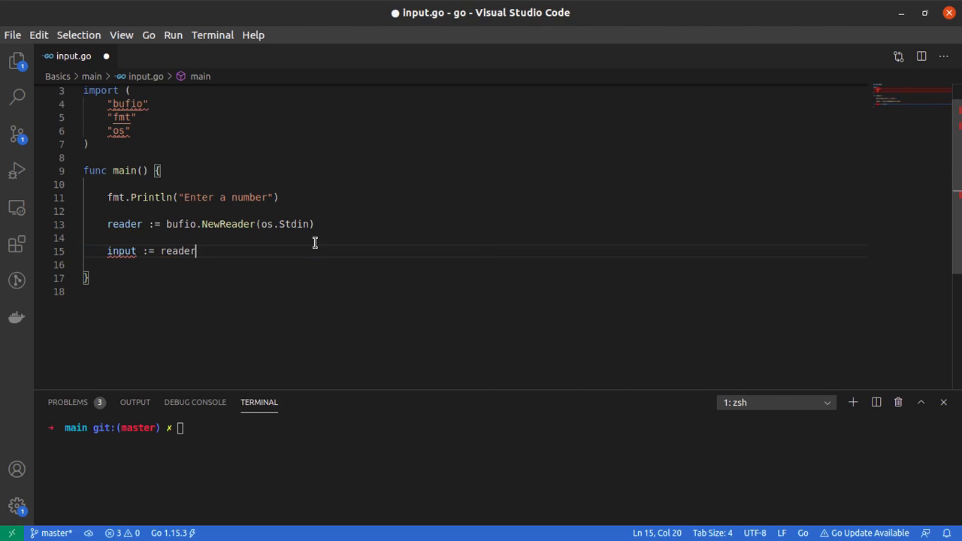
type(".Read")
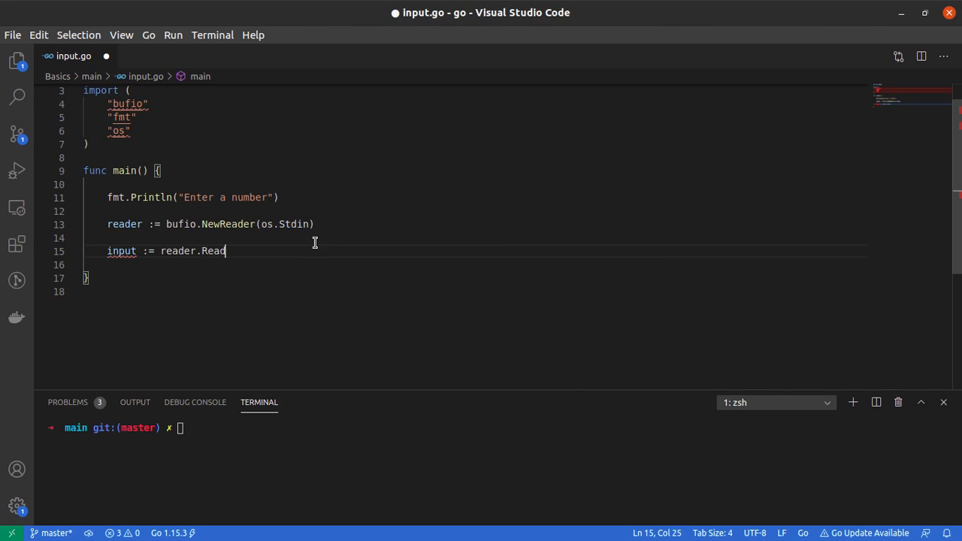
type("String")
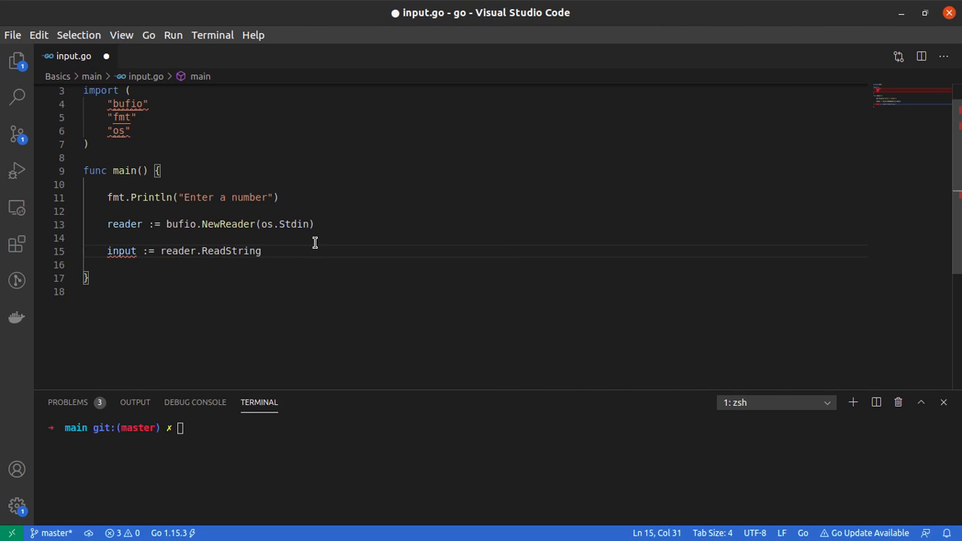
type("()")
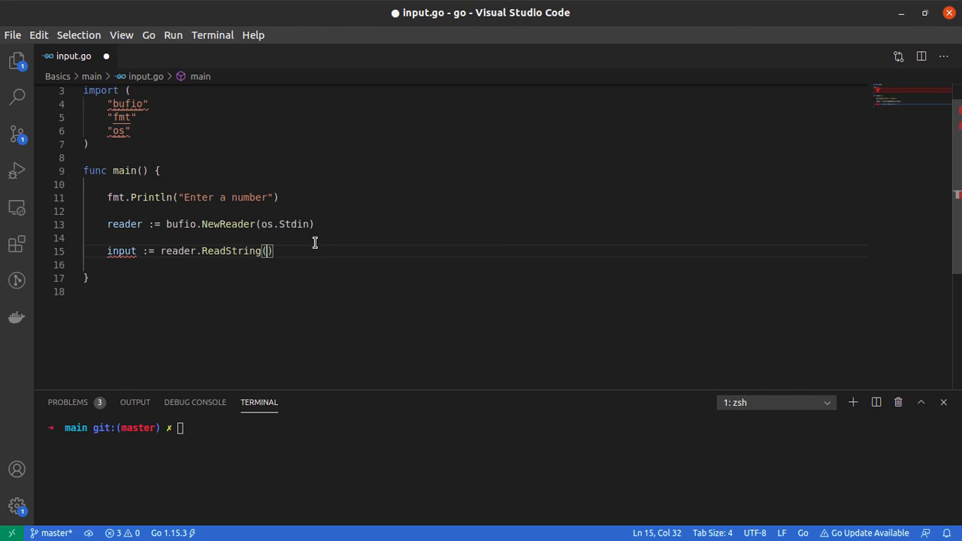
type("'\\n'")
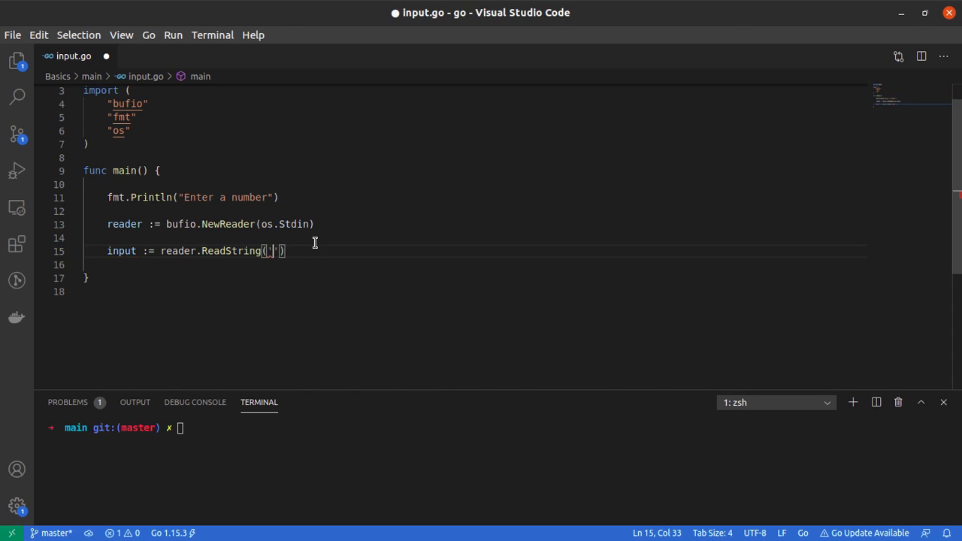
type("\\n")
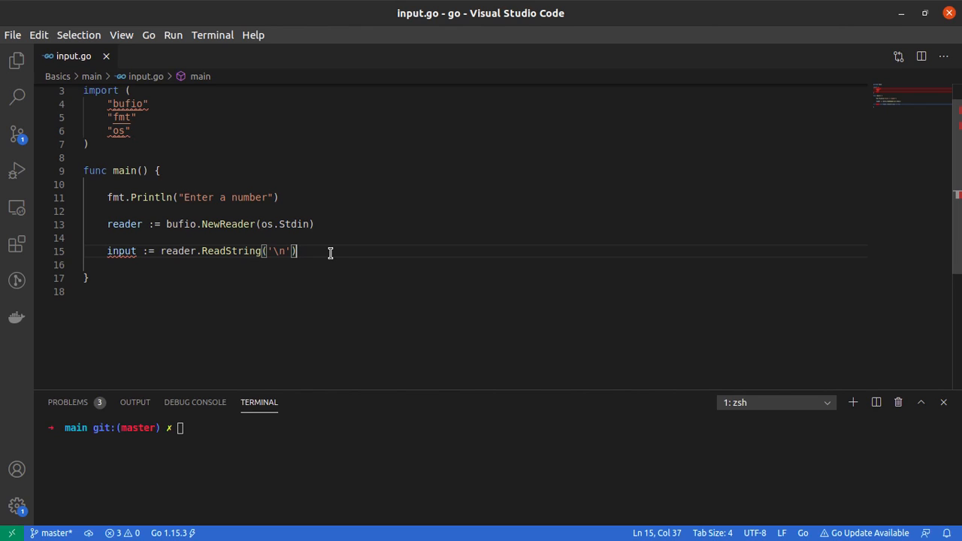
Step: Add fmt.Print(input) to echo the read line
double_click(120, 251)
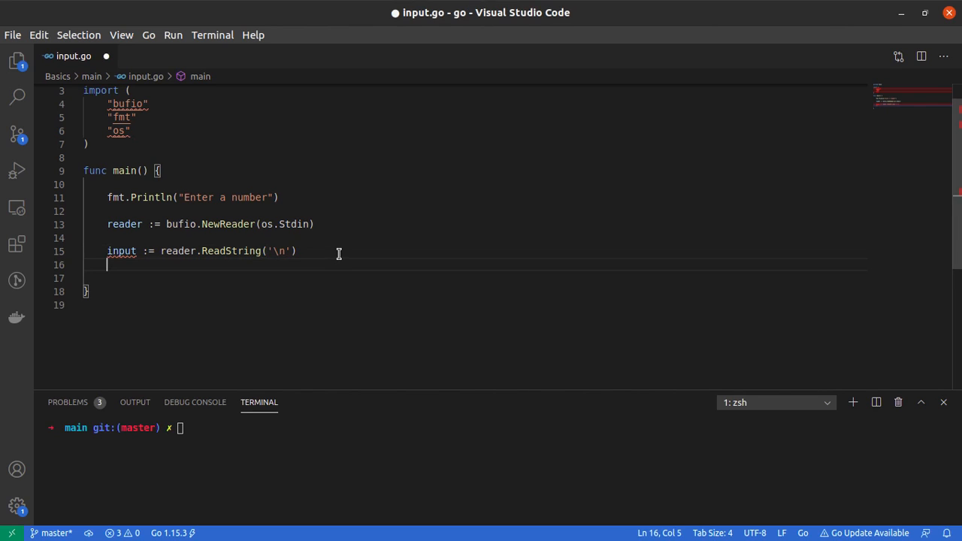
type("fmt.")
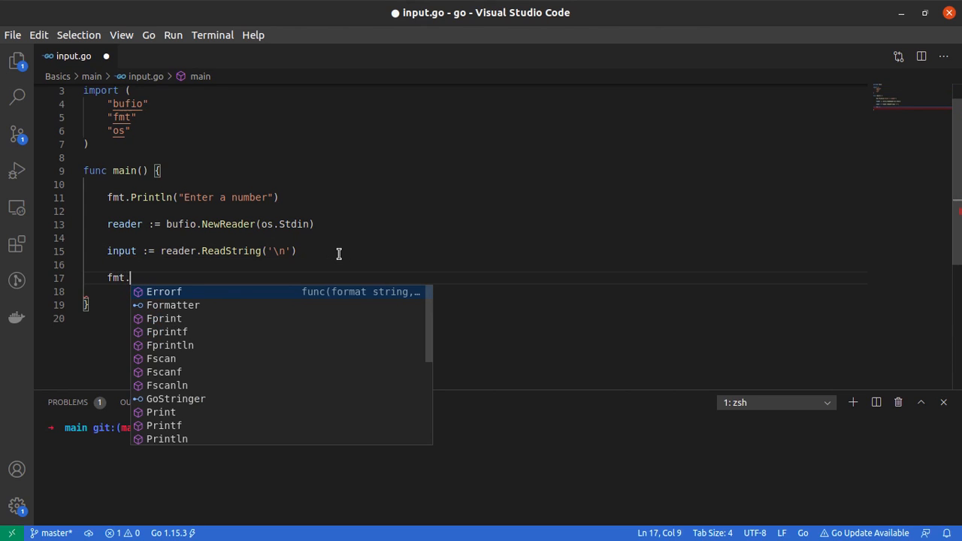
type("Prin")
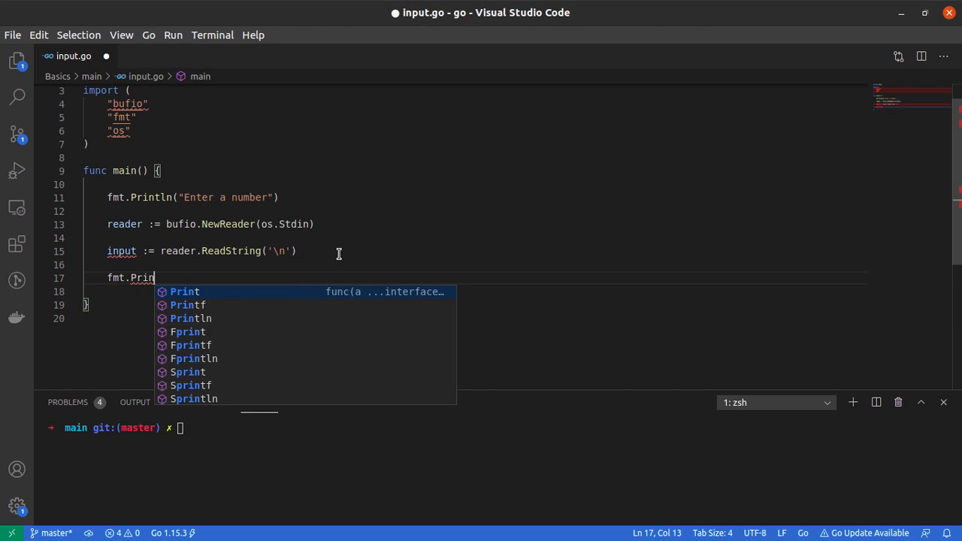
left_click(185, 292)
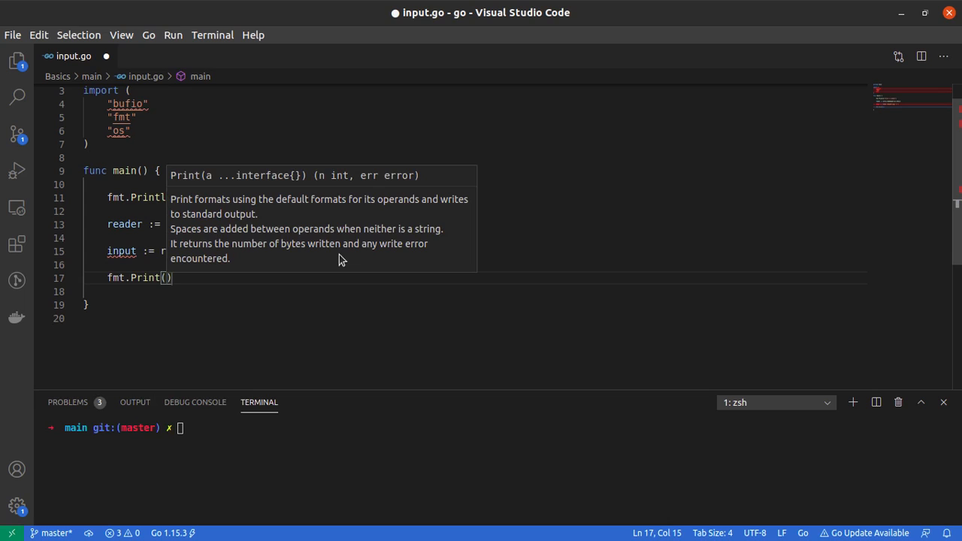
type("input")
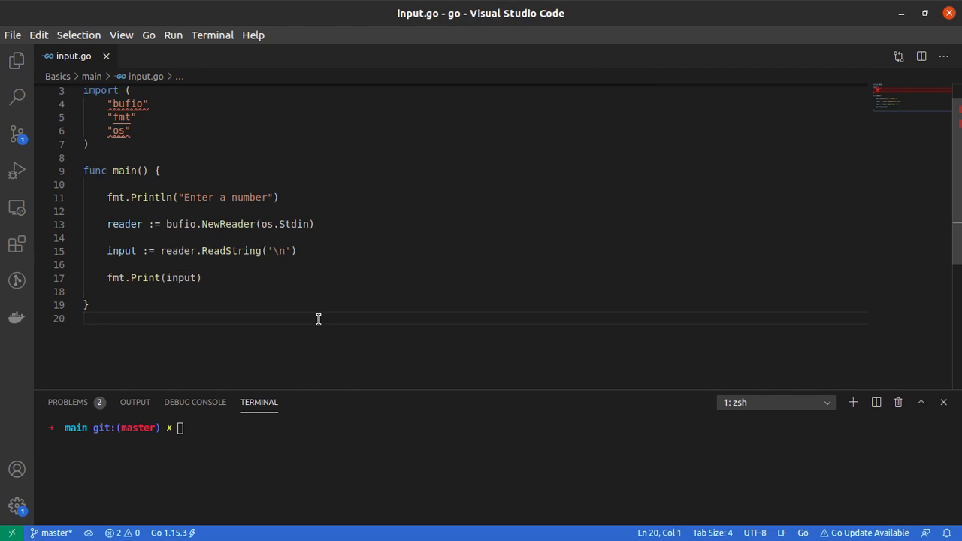
Step: Run go run input.go in the terminal, getting the ReadString 2-value assignment mismatch error
left_click_drag(109, 224, 202, 277)
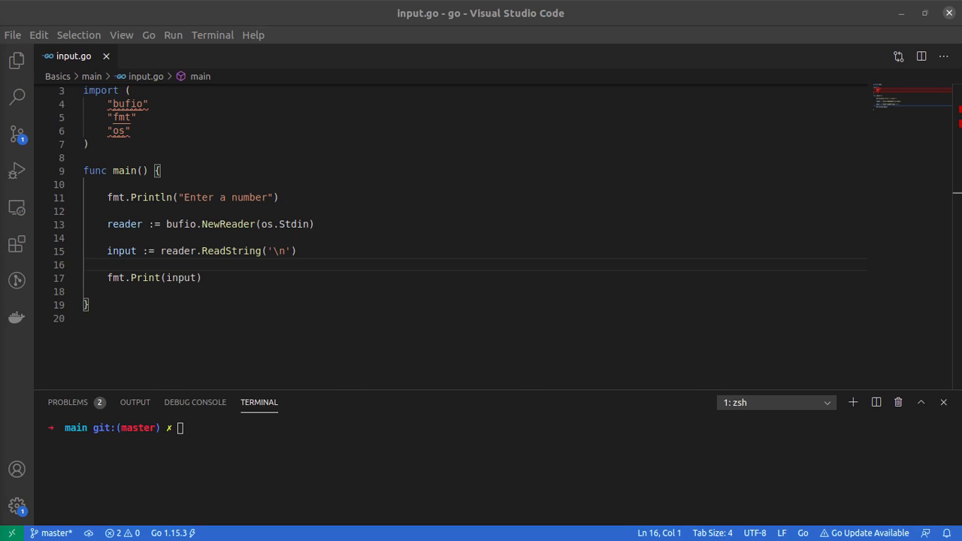
mouse_move(382, 454)
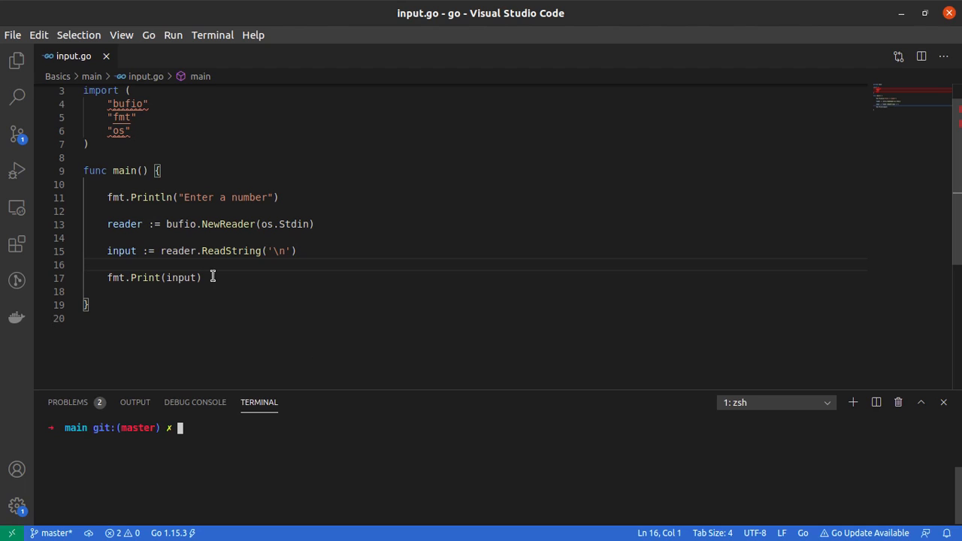
left_click_drag(165, 224, 314, 224)
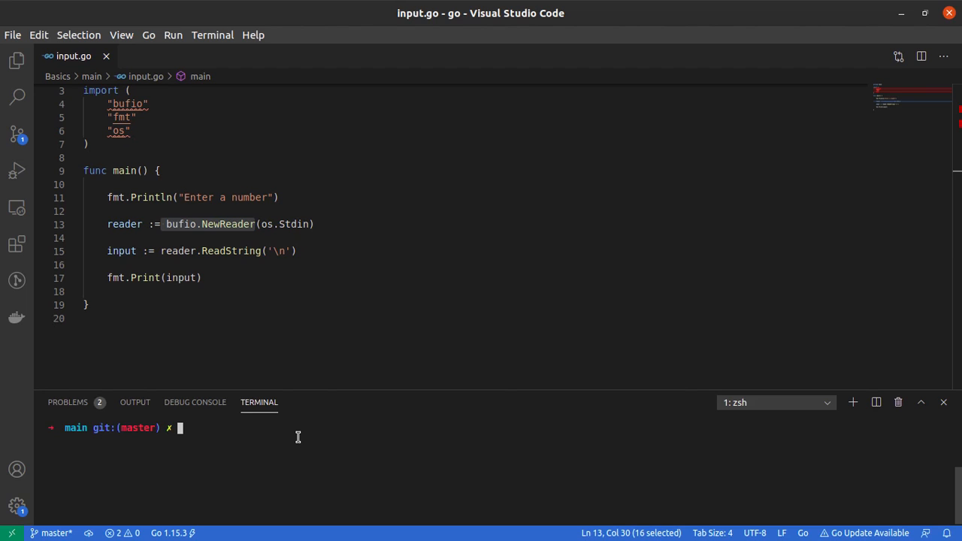
type("go run input.go")
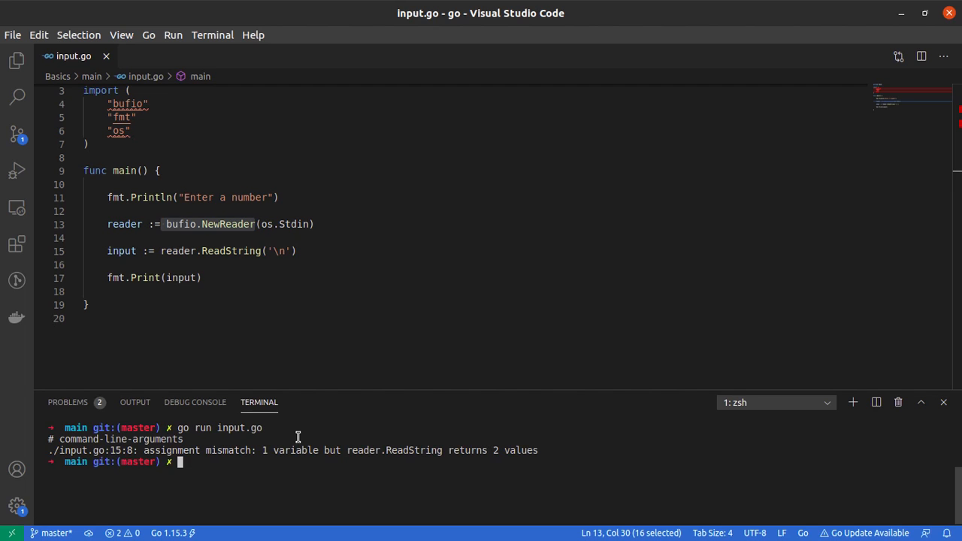
mouse_move(144, 451)
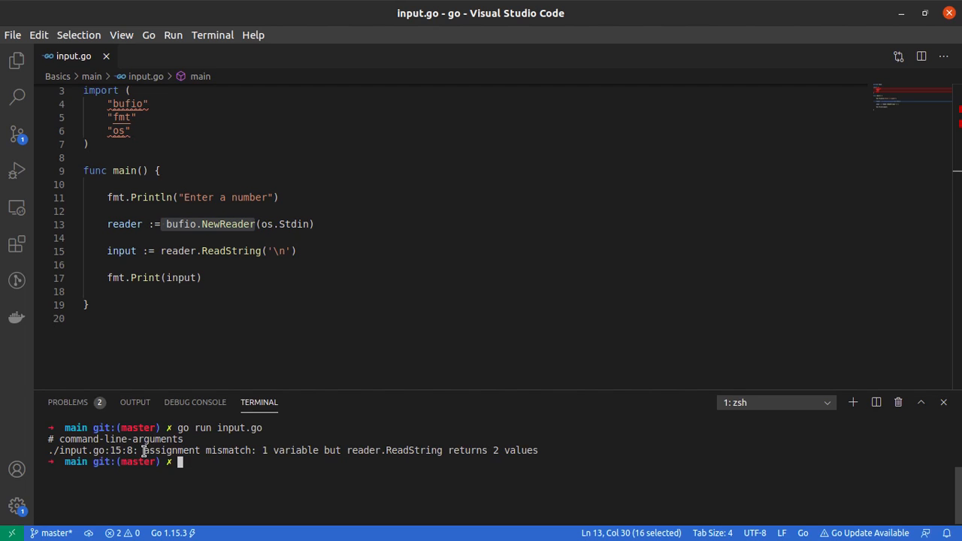
double_click(170, 451)
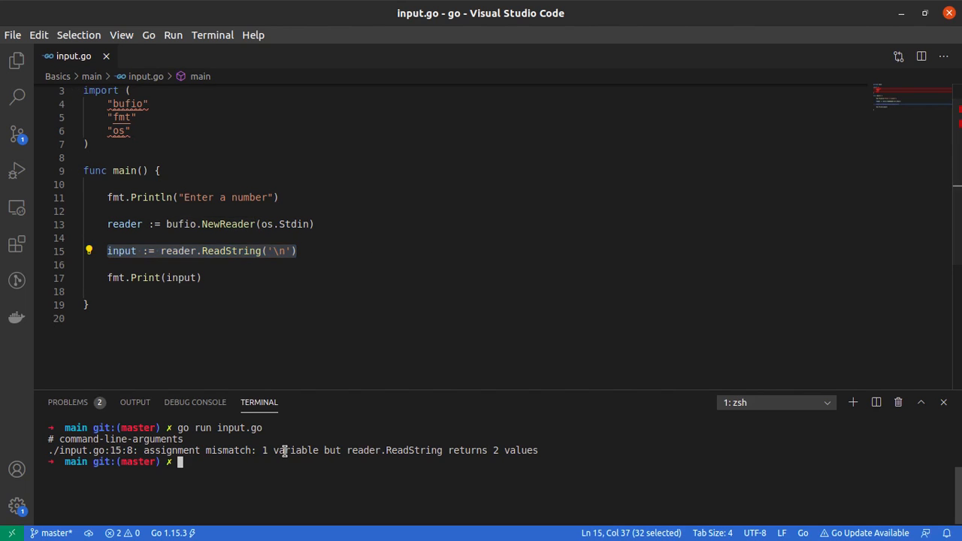
double_click(293, 451)
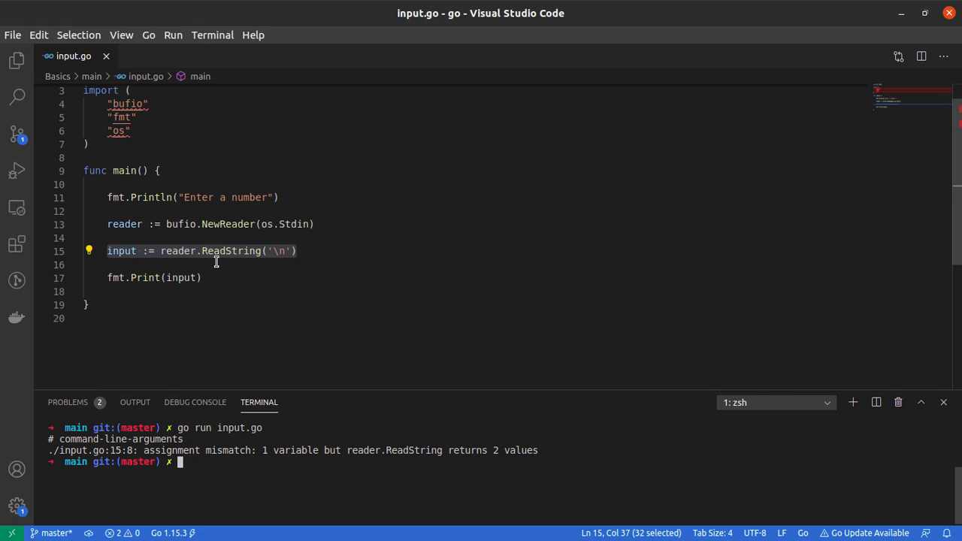
double_click(232, 251)
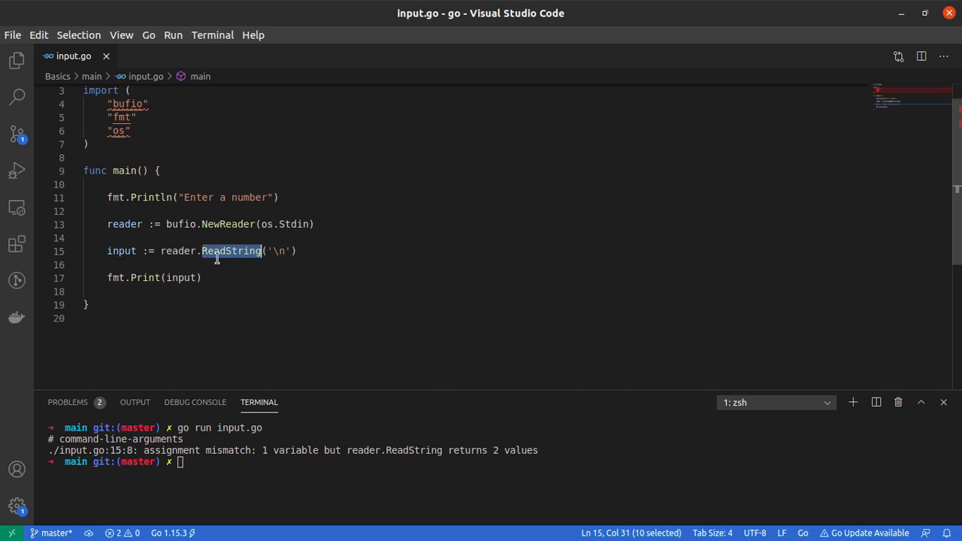
mouse_move(231, 270)
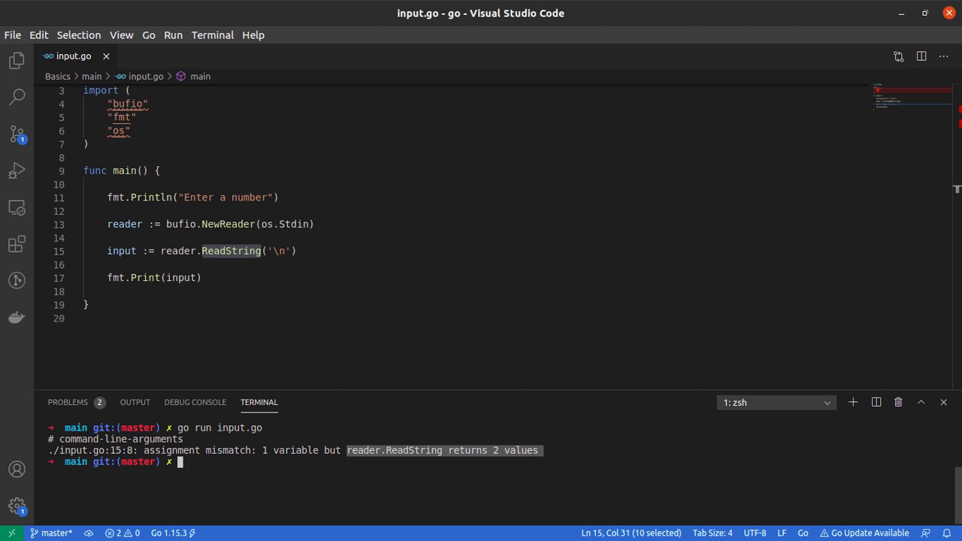
double_click(120, 251)
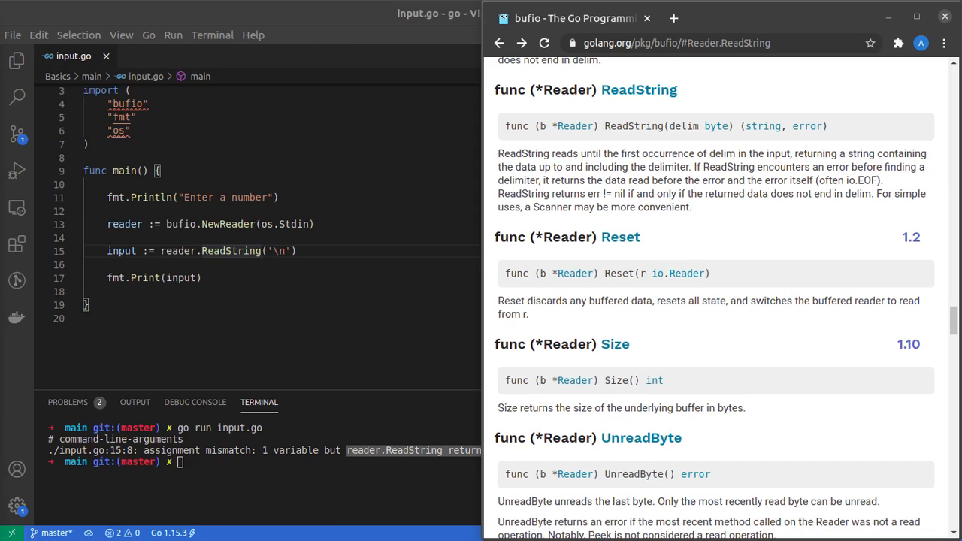
mouse_move(619, 104)
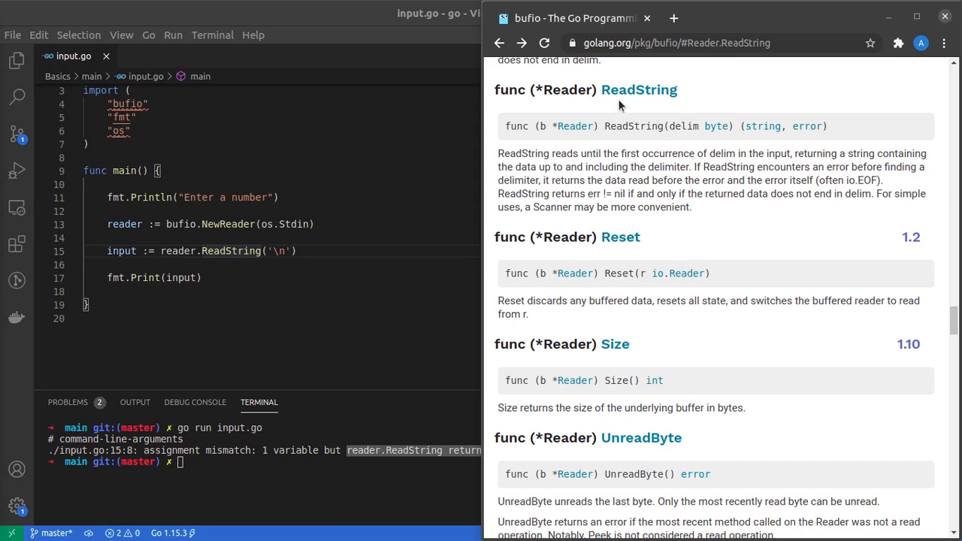
mouse_move(668, 149)
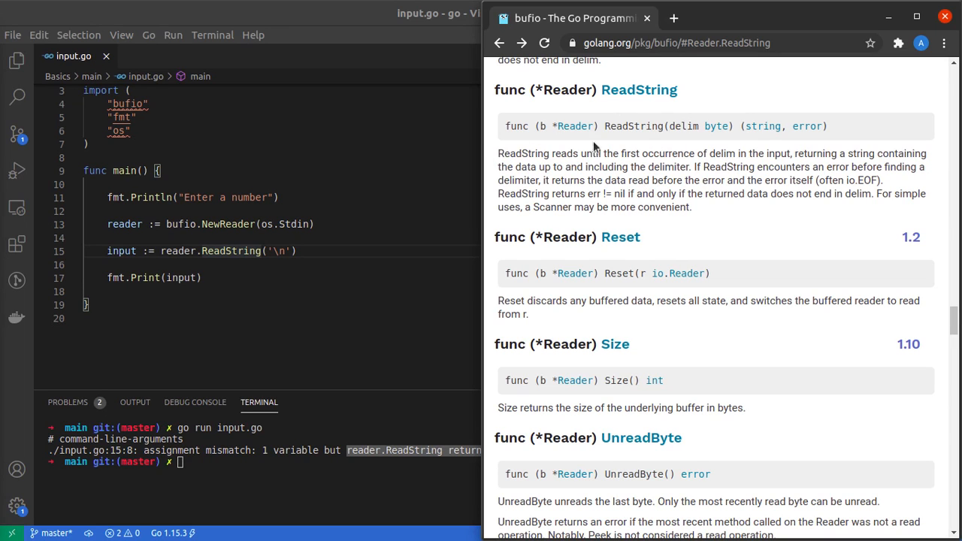
Step: Read the bufio ReadString docs showing it returns a string and an error
left_click_drag(498, 154, 734, 153)
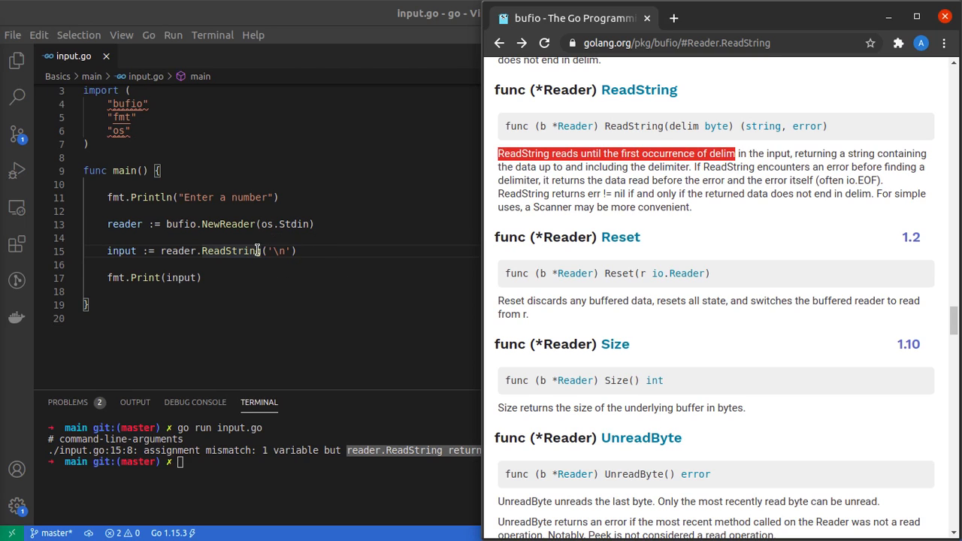
mouse_move(247, 256)
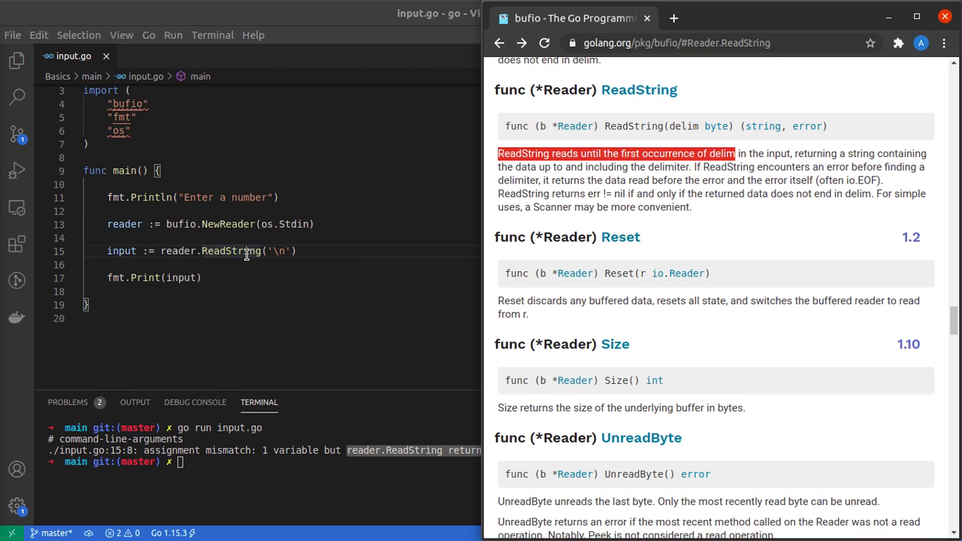
left_click(698, 178)
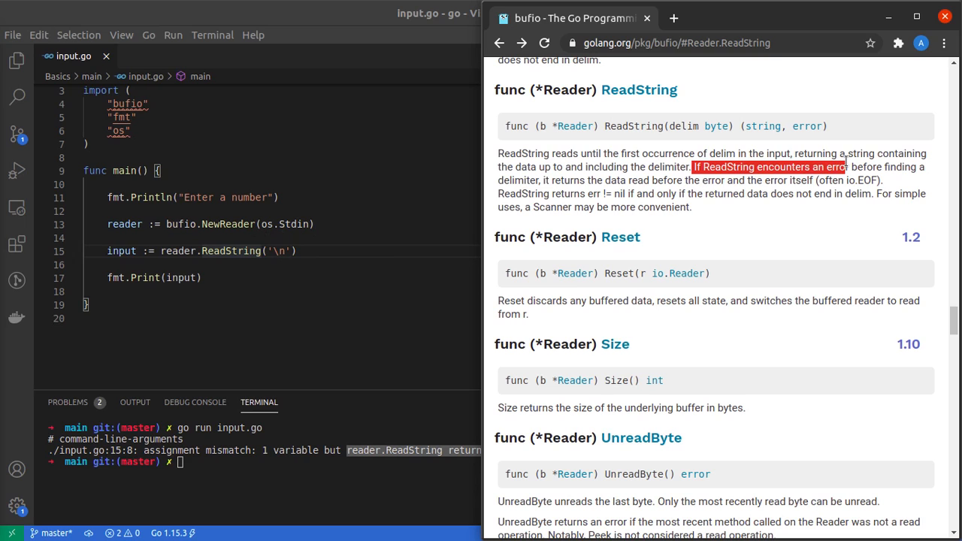
mouse_move(543, 190)
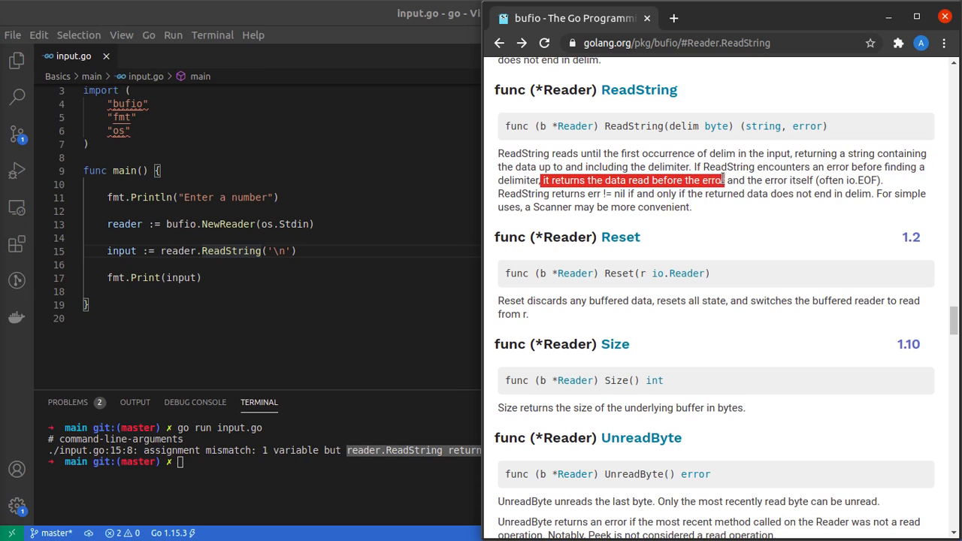
mouse_move(327, 258)
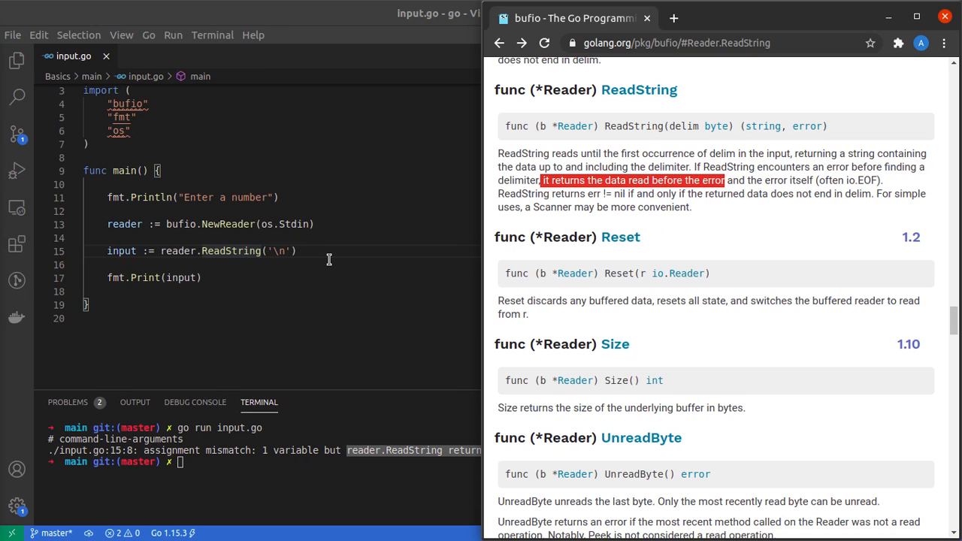
mouse_move(673, 202)
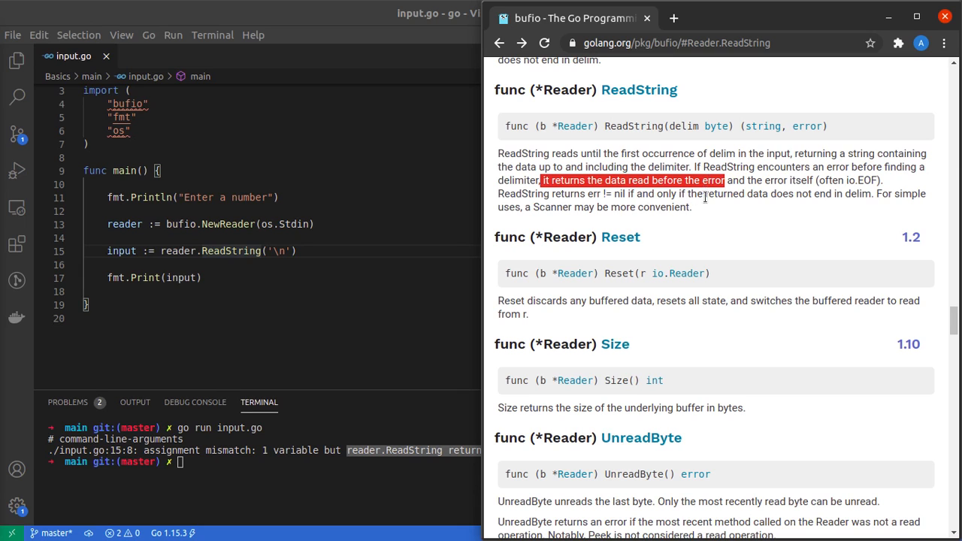
left_click(724, 180)
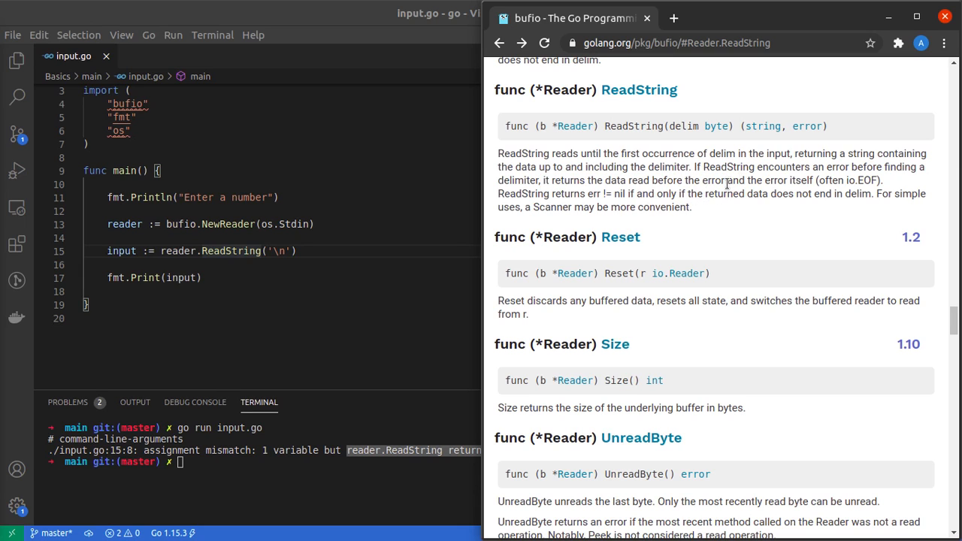
double_click(770, 180)
type("go run input.go")
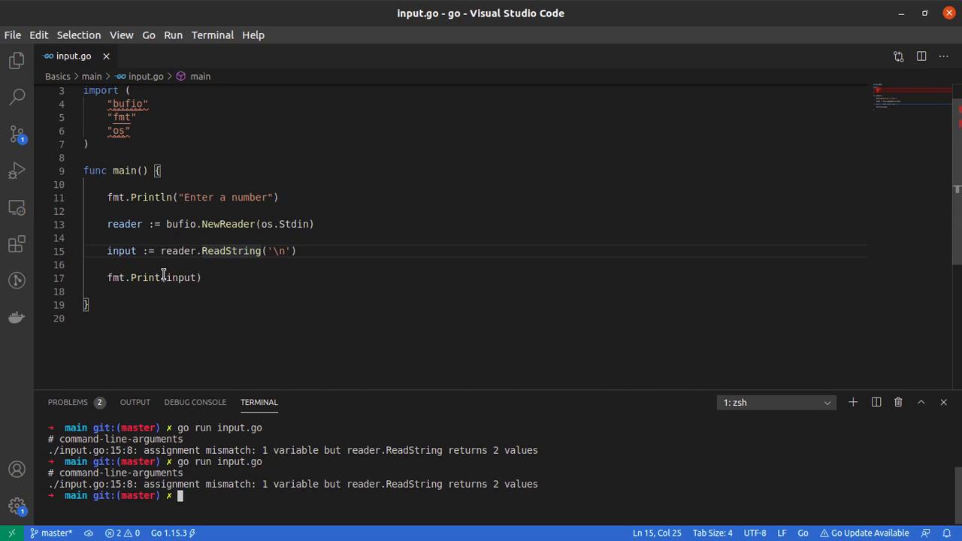
Step: Change line 15 to input, _ := reader.ReadString('\n'), run it and enter 42
double_click(120, 249)
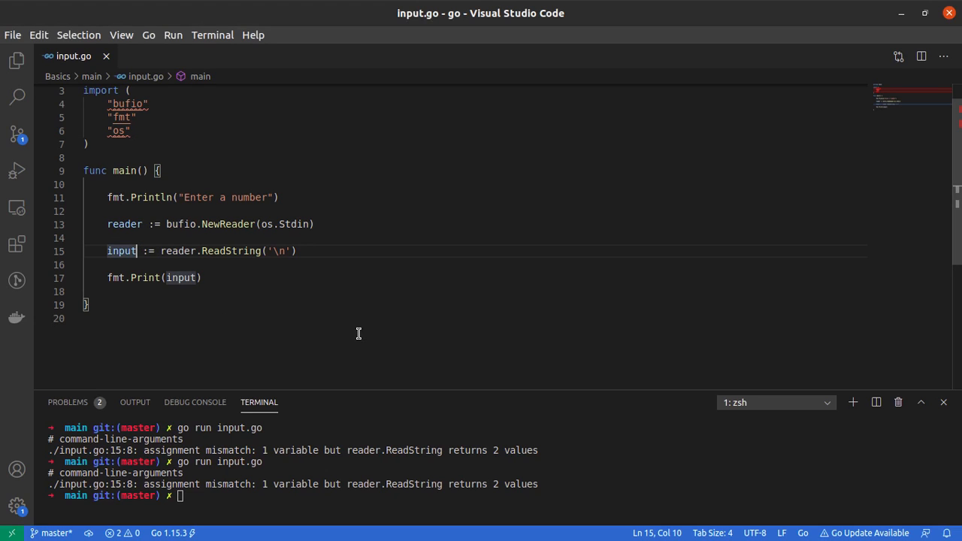
type(",")
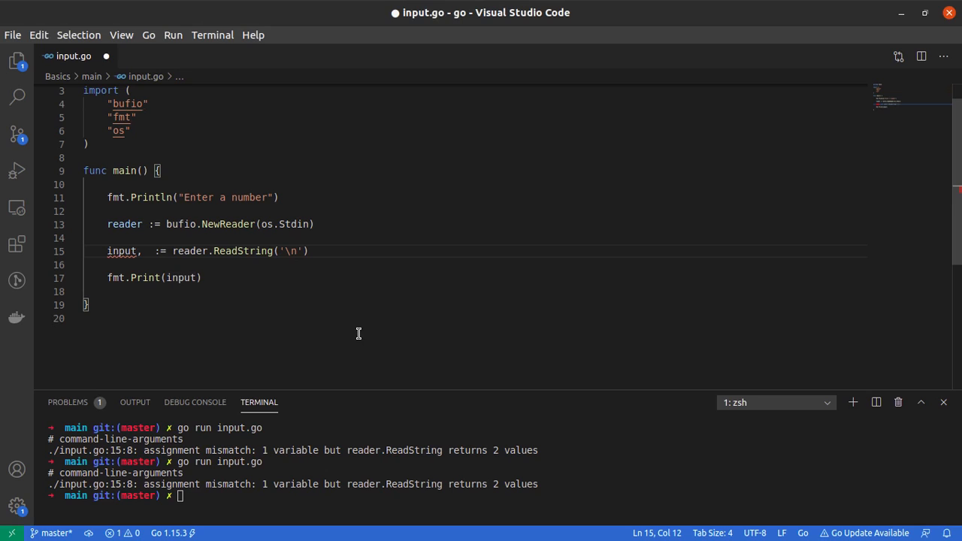
type("_")
left_click(499, 495)
type("go run input.go")
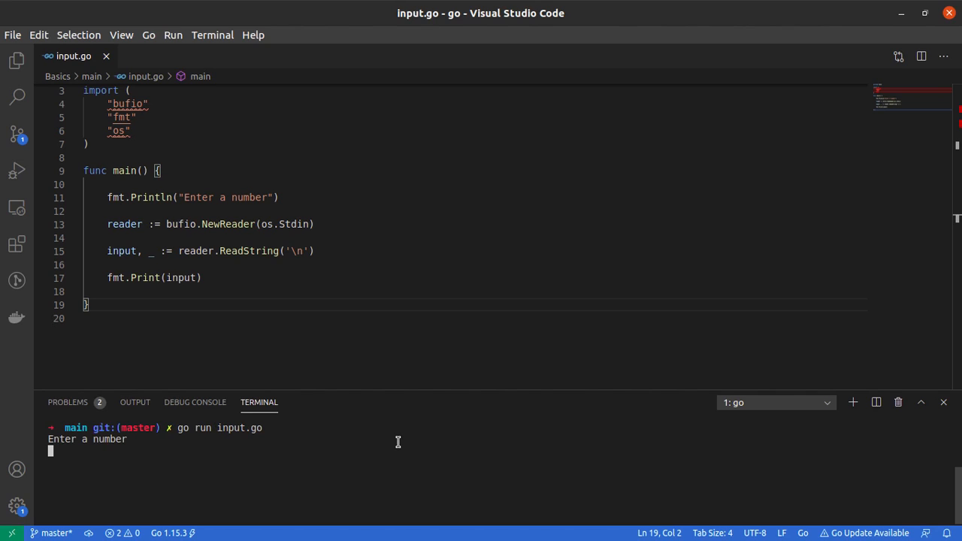
type("42")
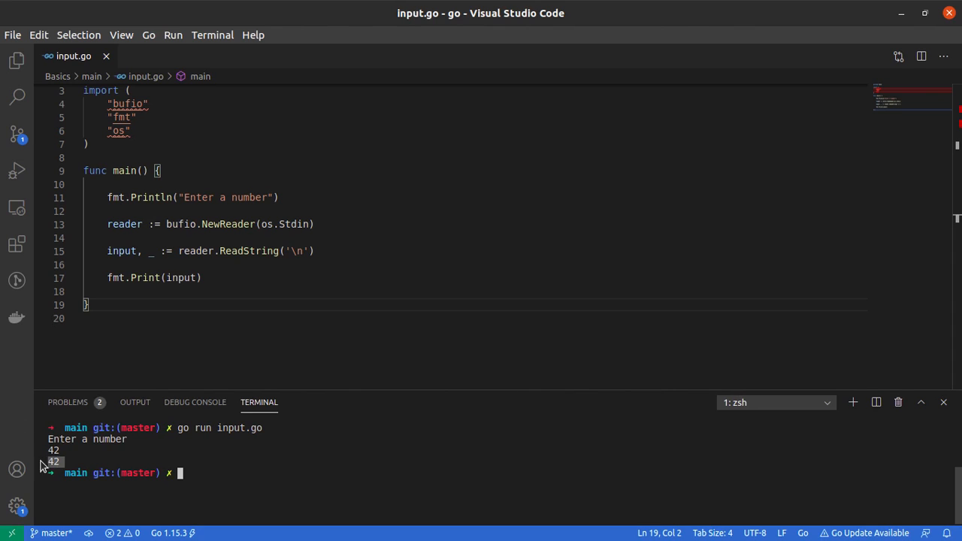
left_click(177, 264)
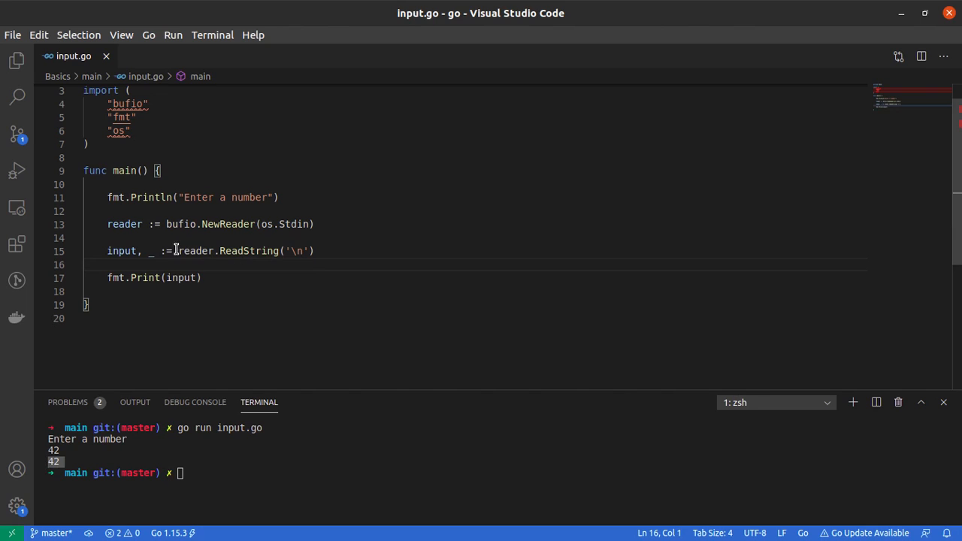
Step: Select the blank identifier and the ReadString assignment to review them
double_click(149, 249)
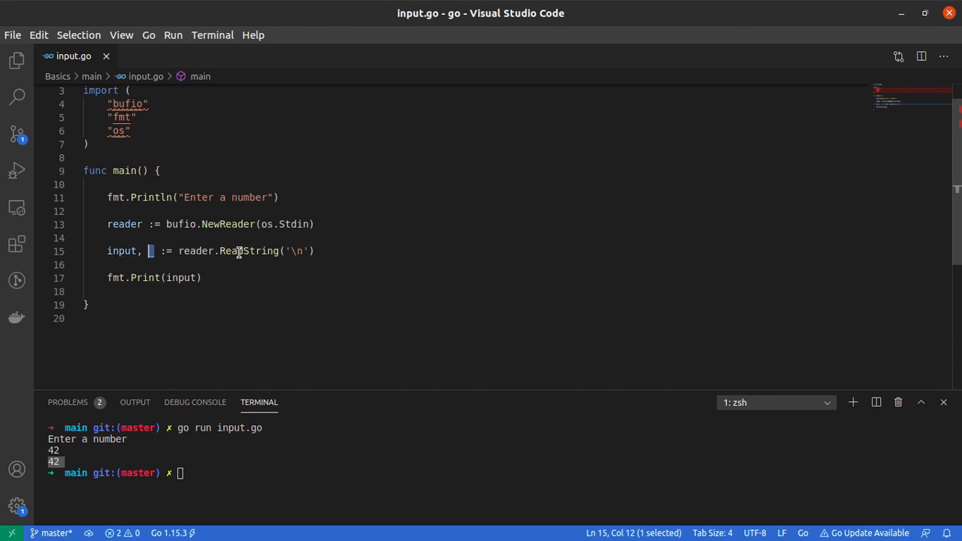
double_click(248, 251)
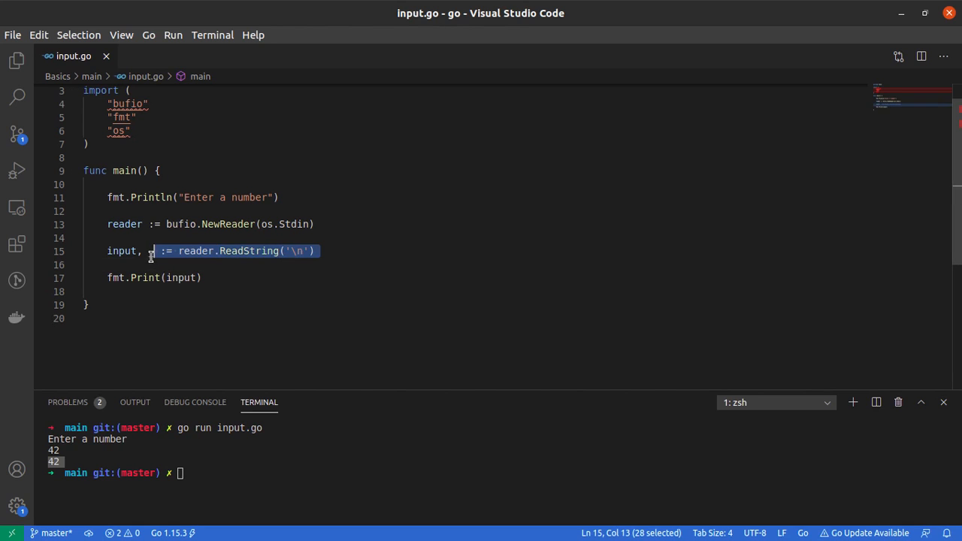
mouse_move(141, 277)
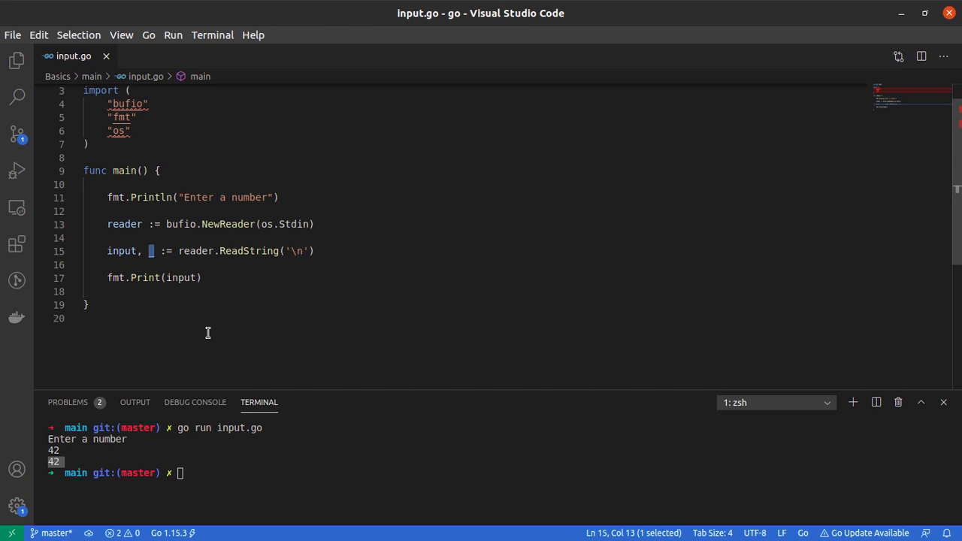
mouse_move(151, 264)
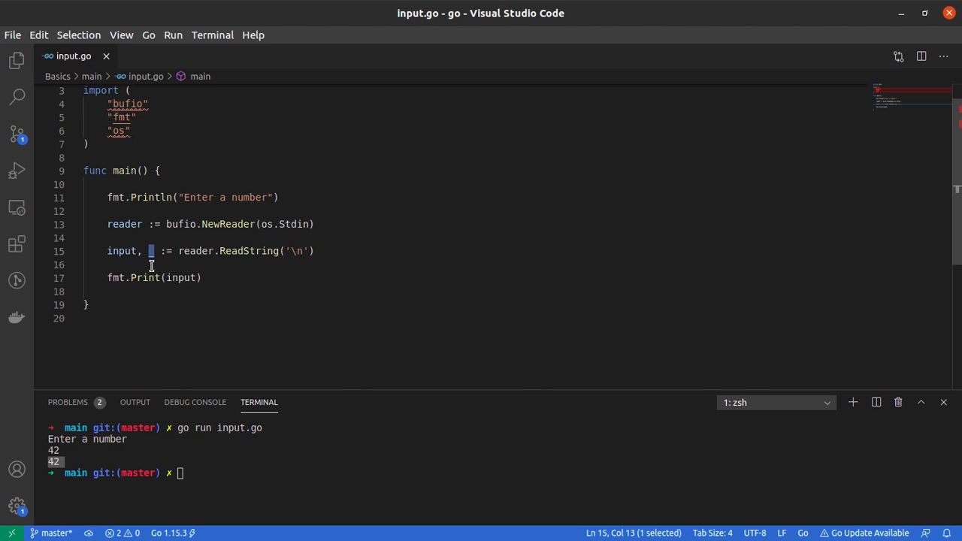
mouse_move(178, 311)
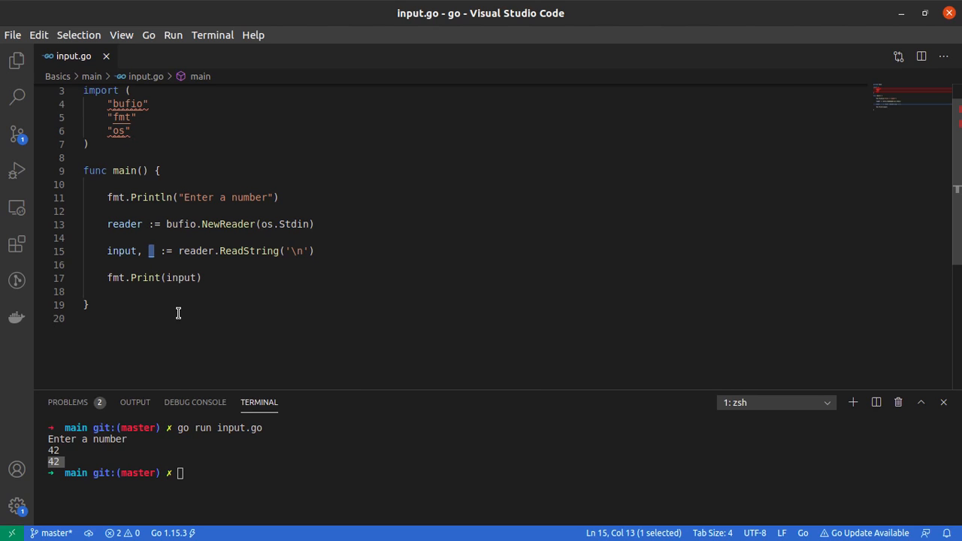
Step: Capture ReadString's second return value in err instead of the blank identifier
type("erro")
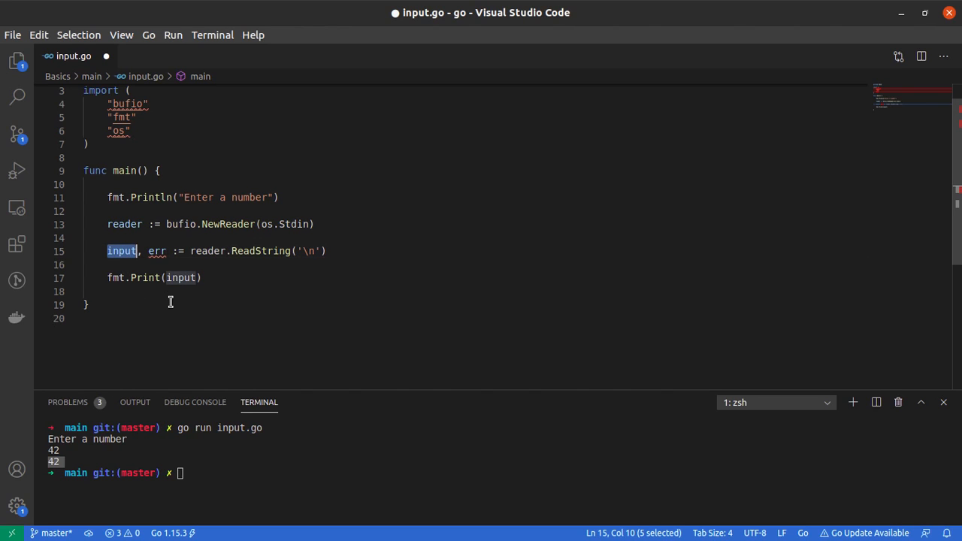
type("_")
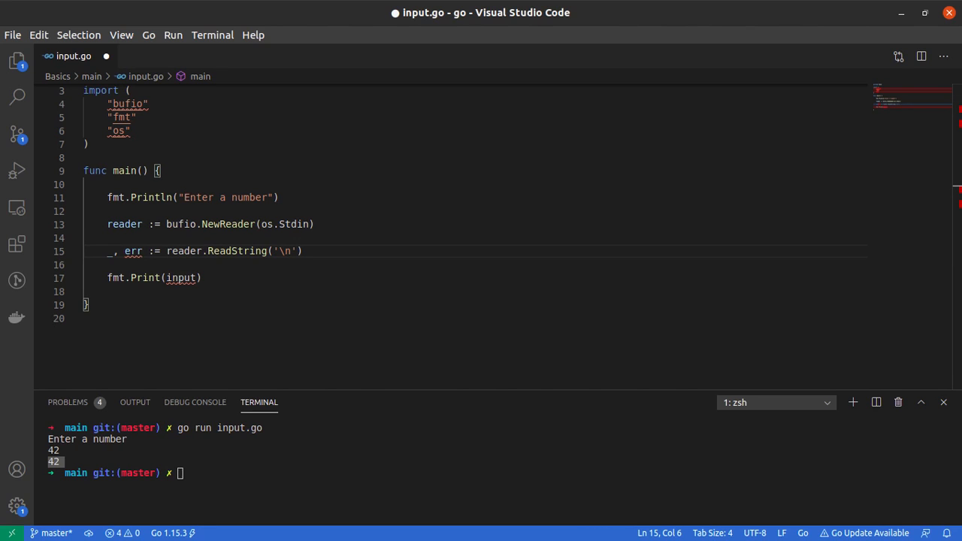
double_click(133, 251)
type("input")
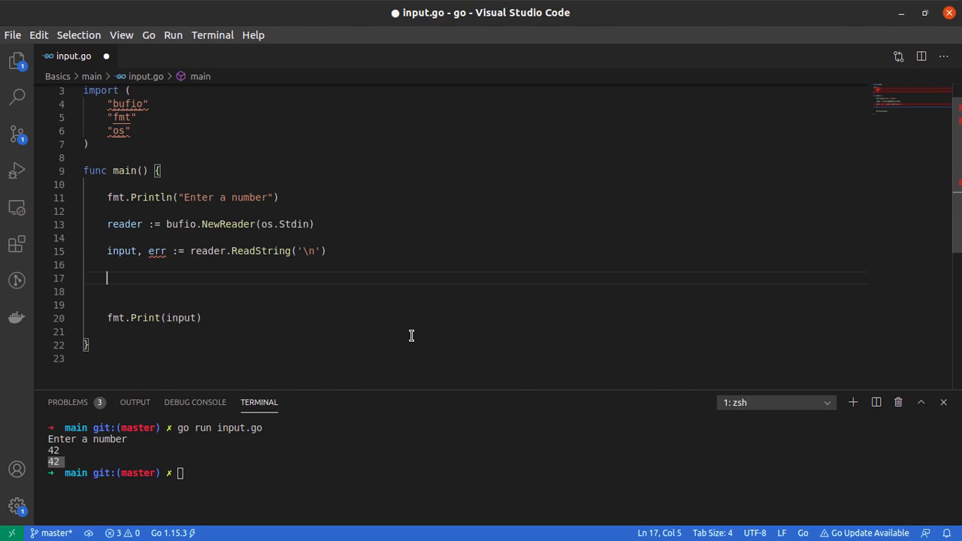
Step: Add if err != nil { log.Fatal("Error while reading input") } and rerun go run input.go
type("if err")
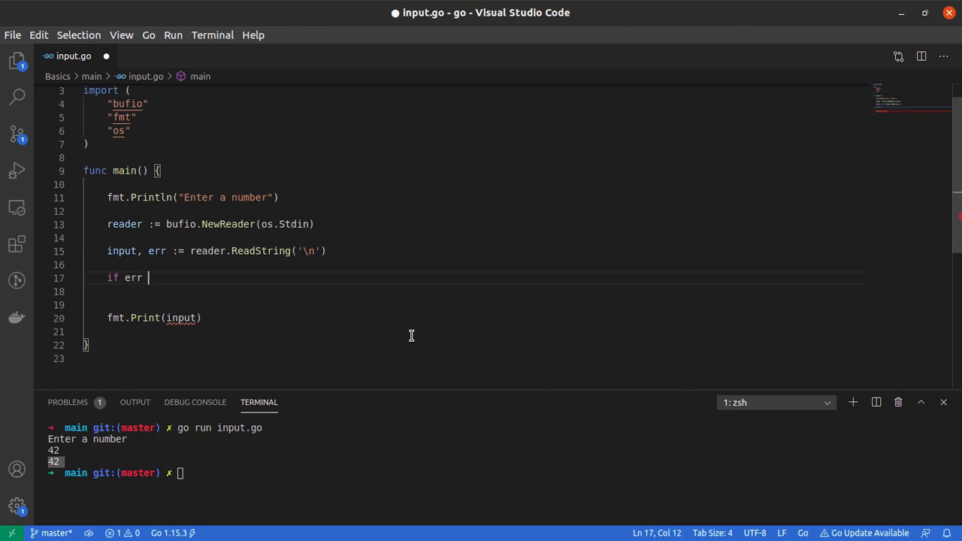
type("!= nil")
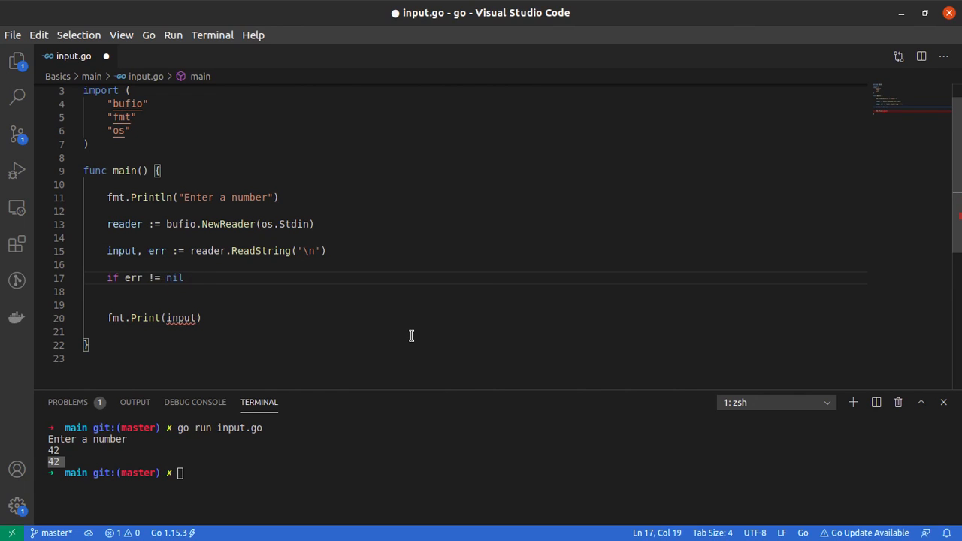
type("{}")
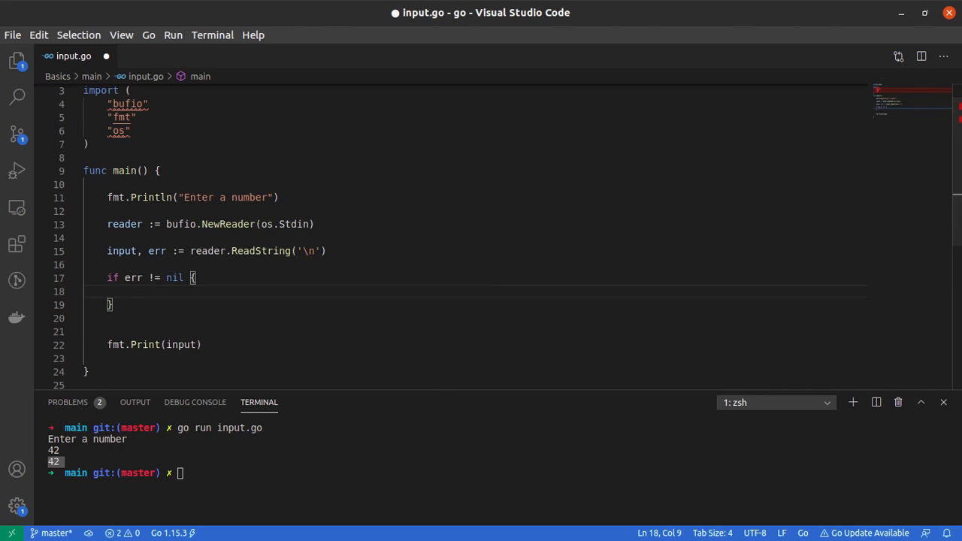
mouse_move(432, 419)
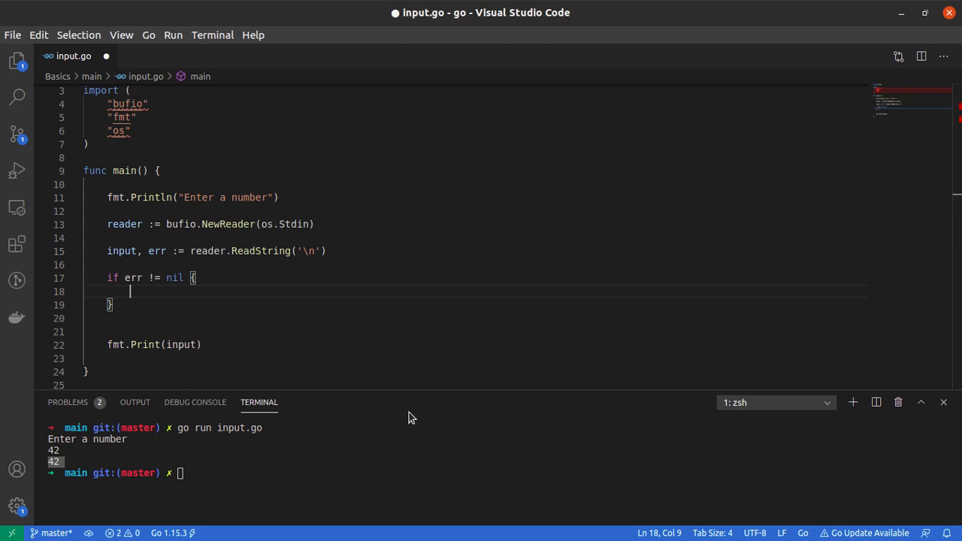
type("log.Fatal")
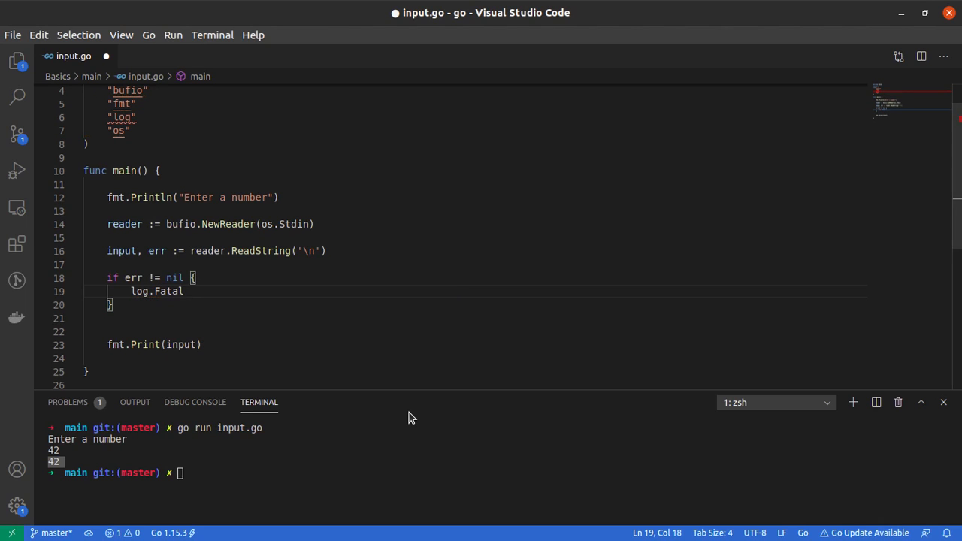
type("()")
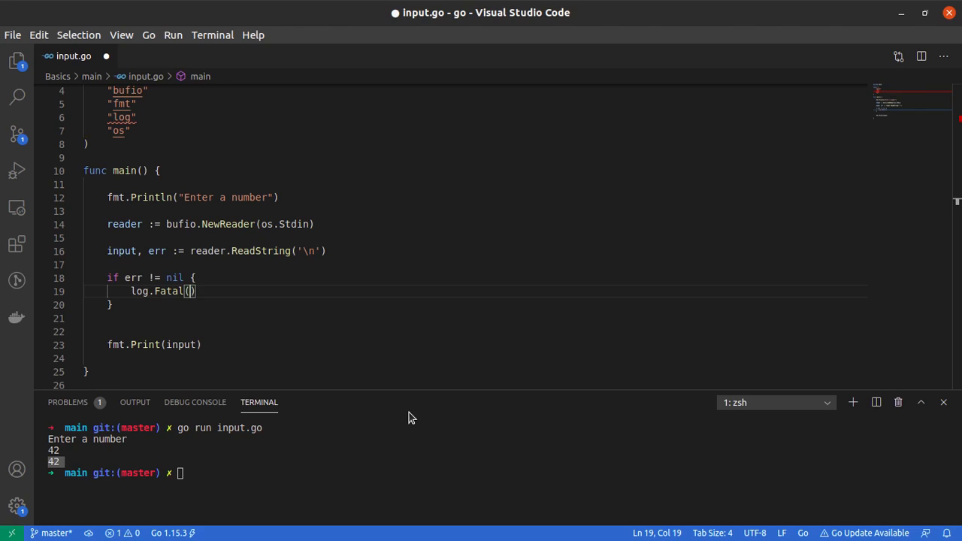
type("\"\"")
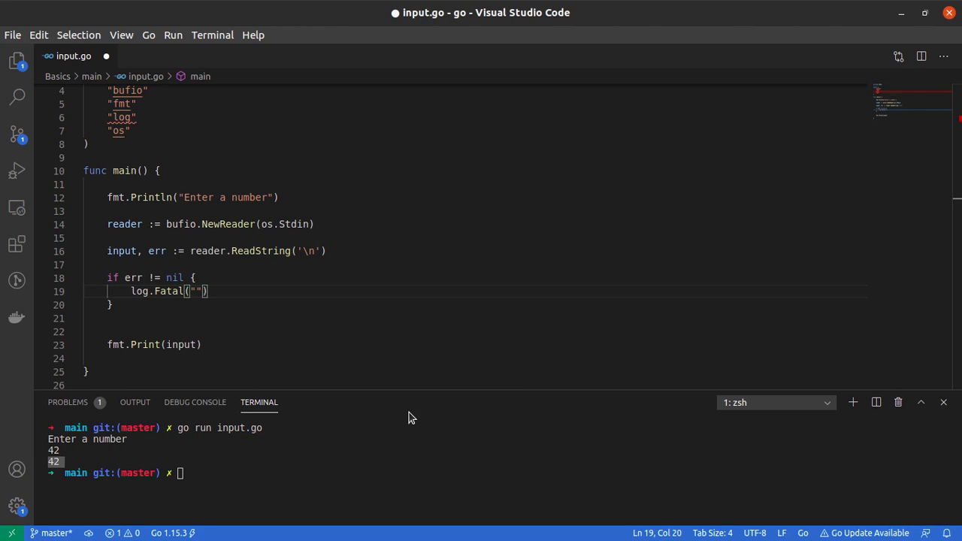
type("Error while read")
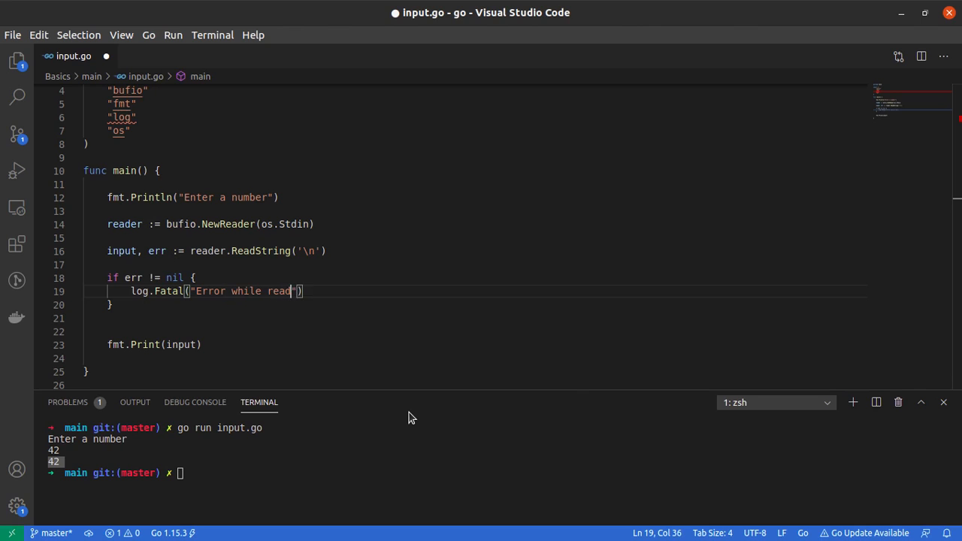
type("ing input")
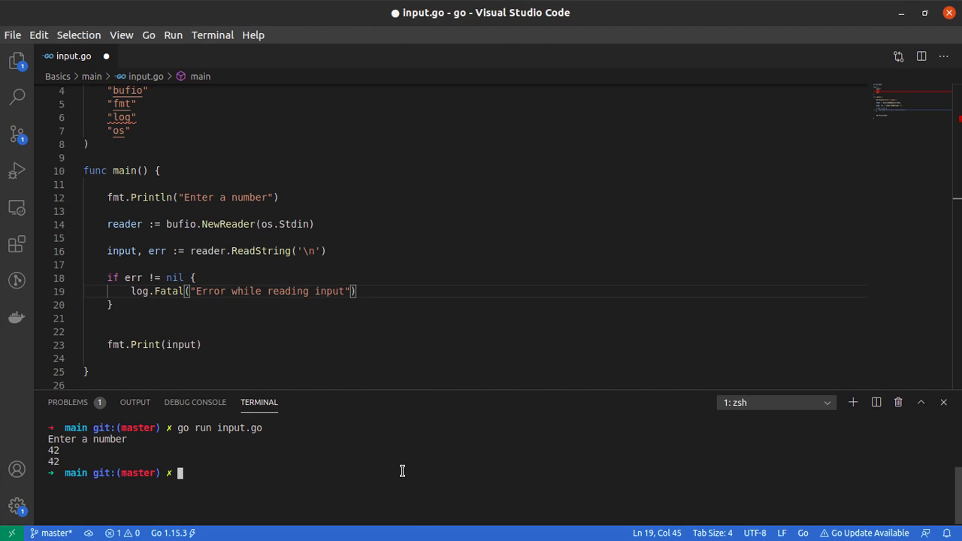
type("go run input.go")
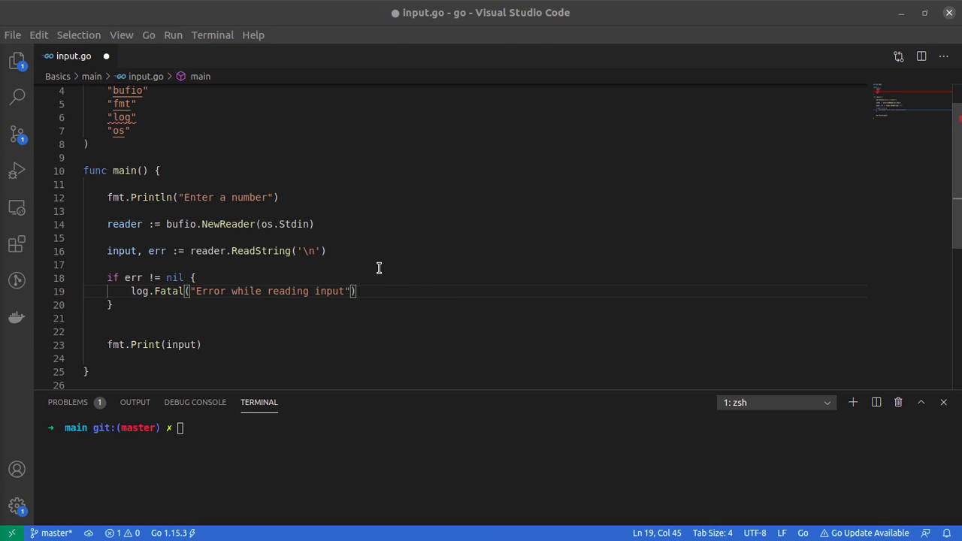
mouse_move(166, 210)
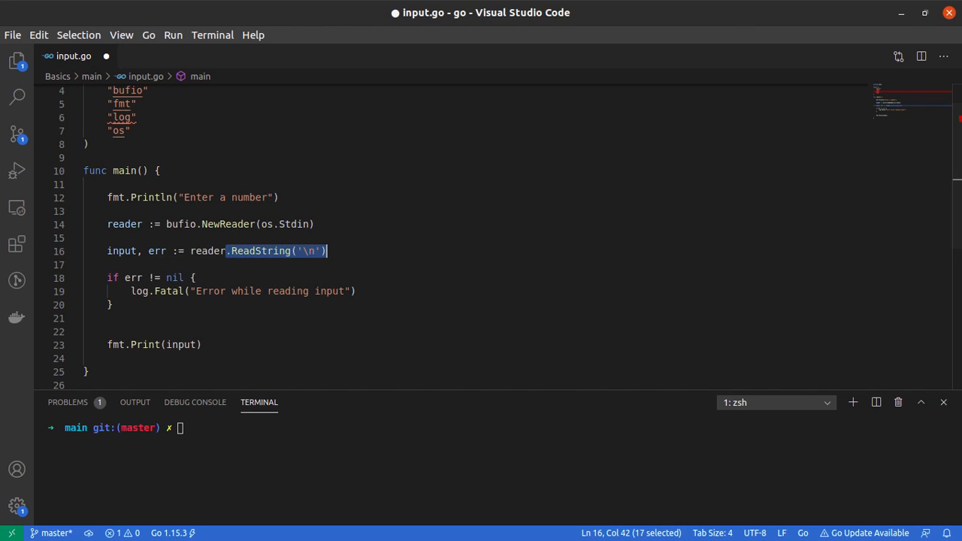
mouse_move(126, 170)
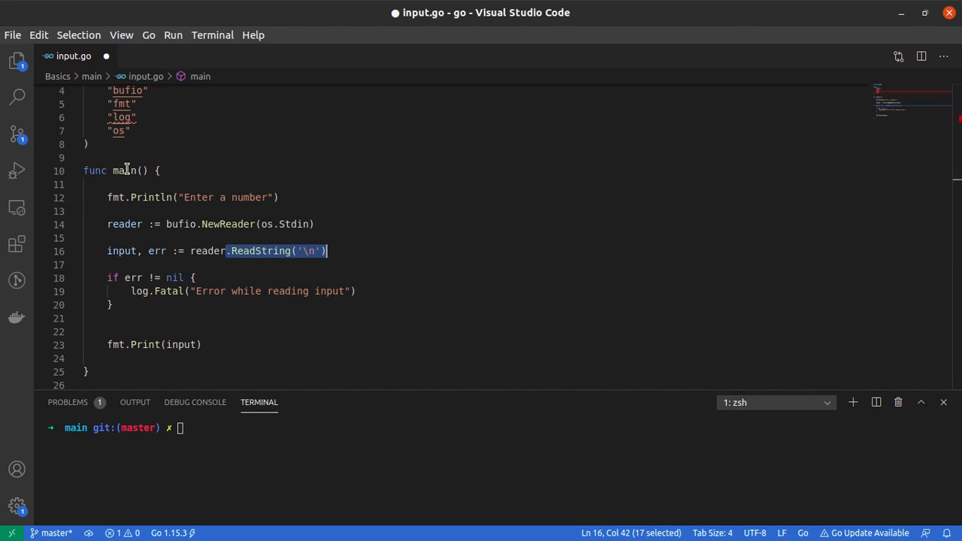
double_click(120, 251)
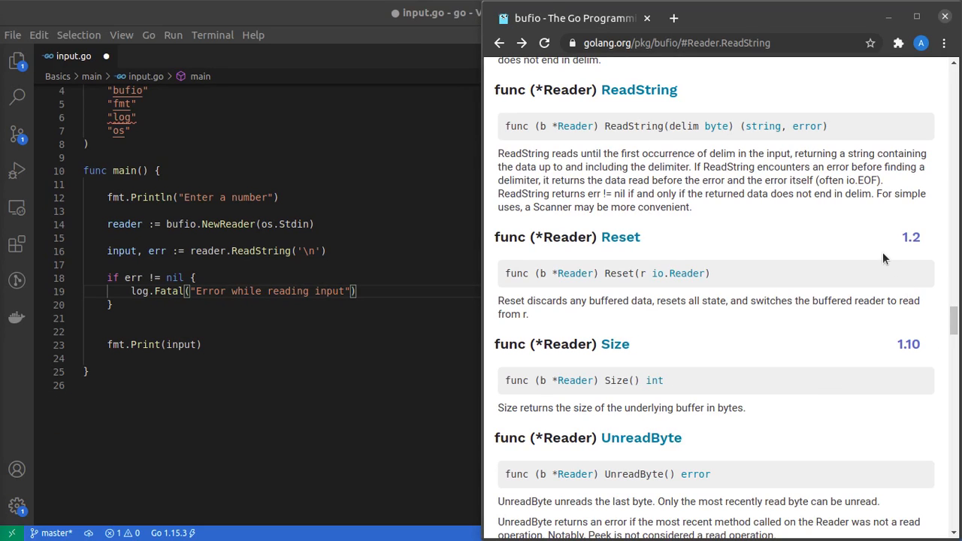
mouse_move(823, 159)
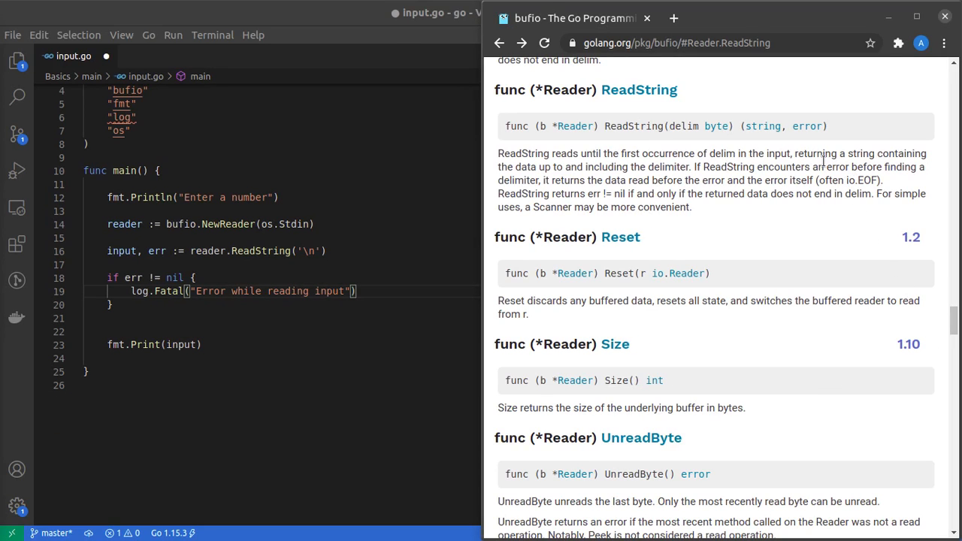
mouse_move(794, 154)
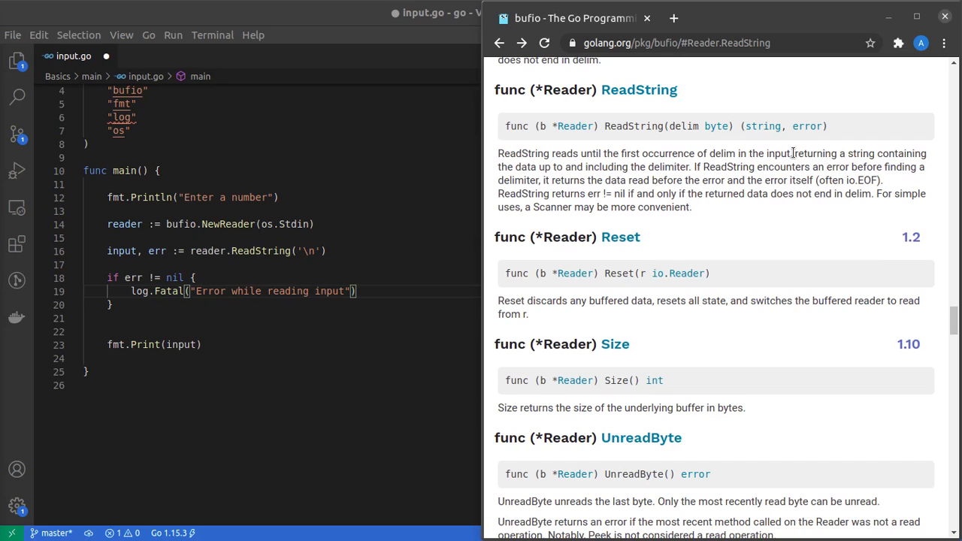
left_click_drag(793, 153, 631, 167)
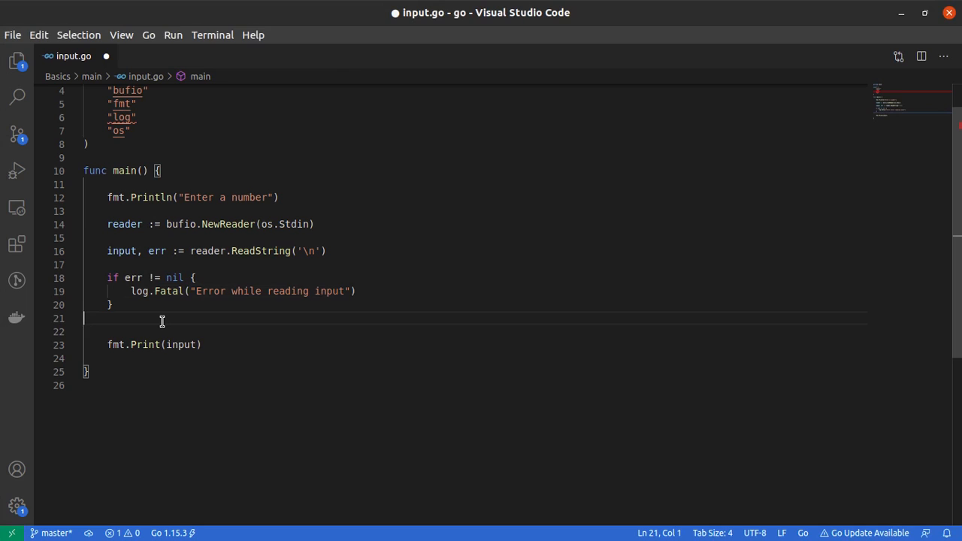
type("\"\"")
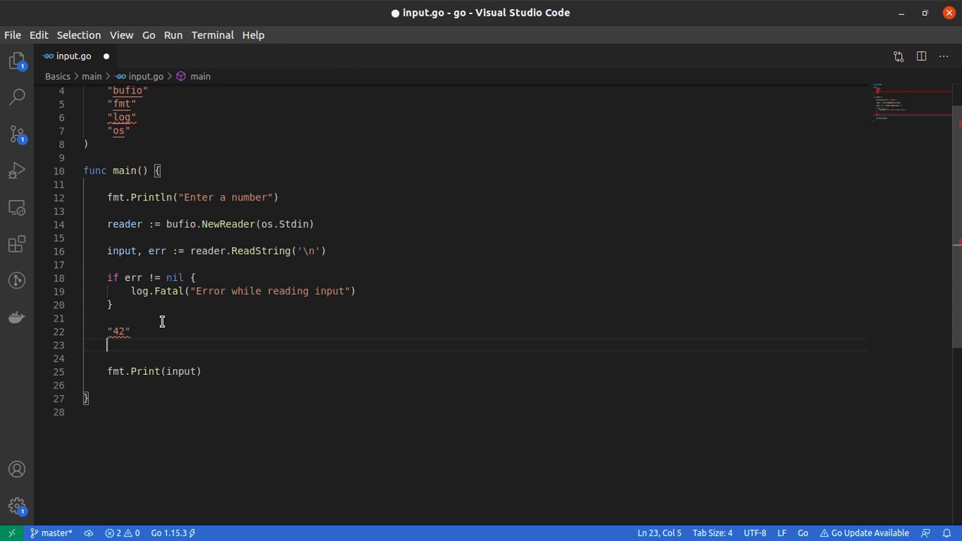
type("\"4")
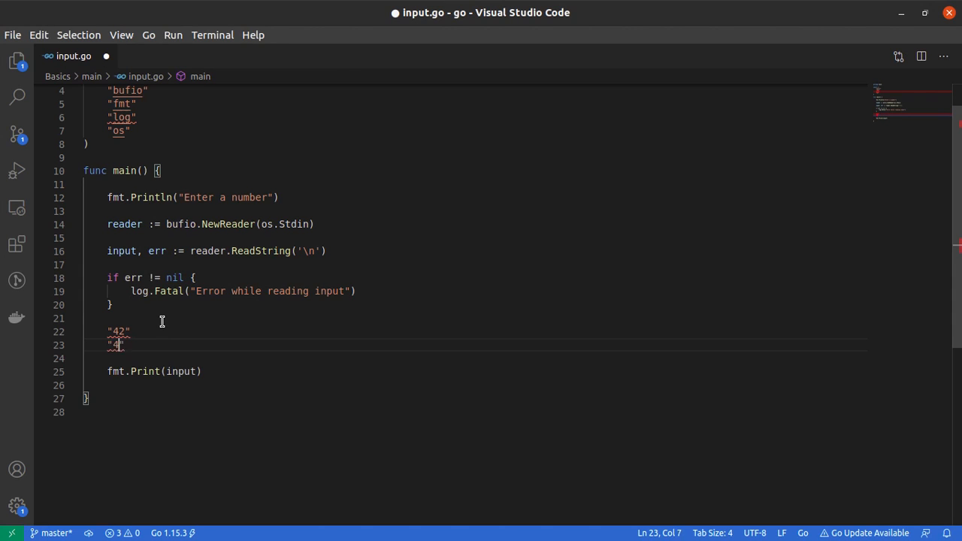
type("42\\n")
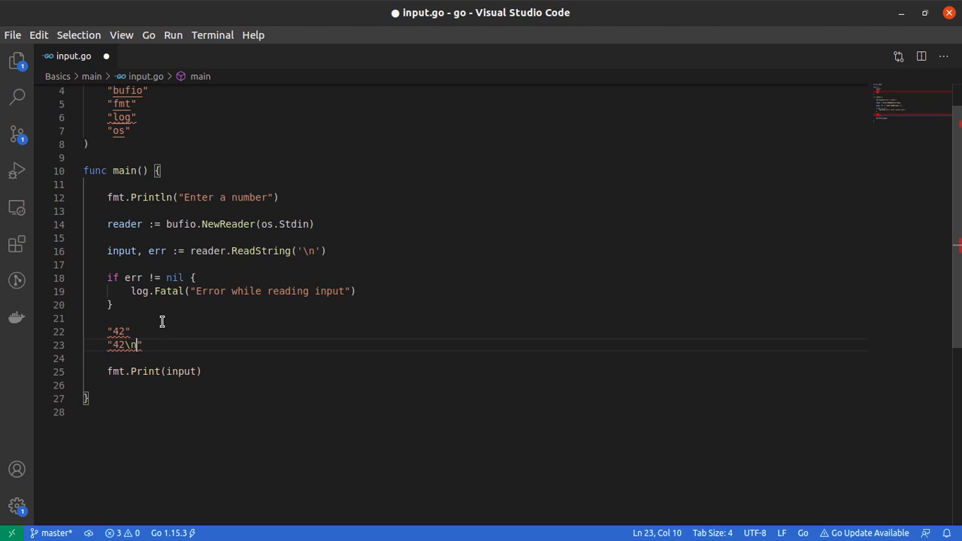
left_click(138, 344)
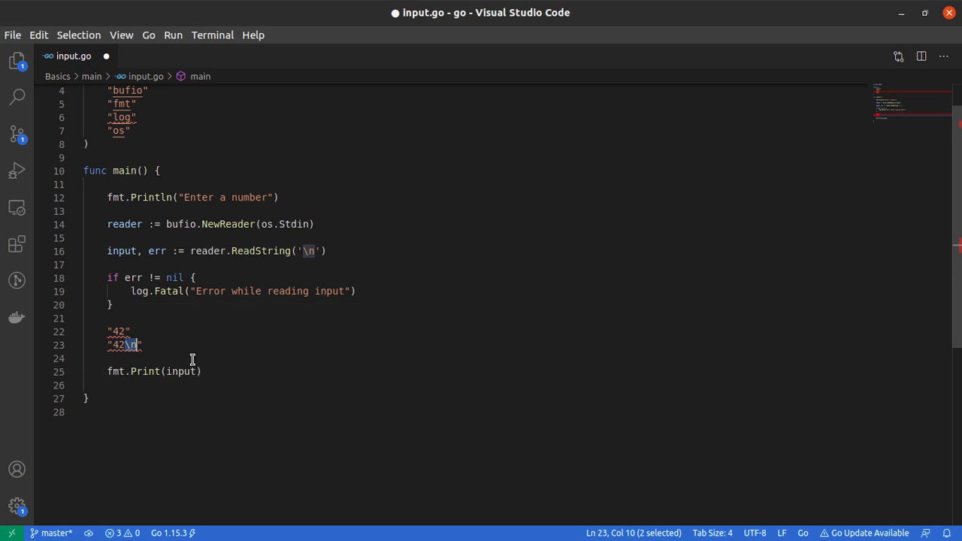
mouse_move(124, 251)
type("s")
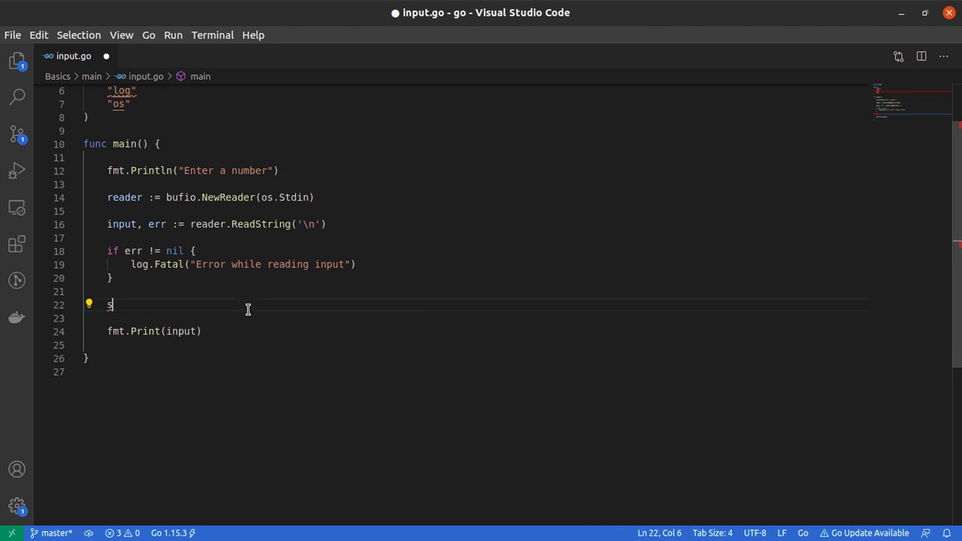
Step: Add trimmedInput := strings.TrimSpace(input) and print trimmedInput instead of input
type("trings.TrimSpace(")
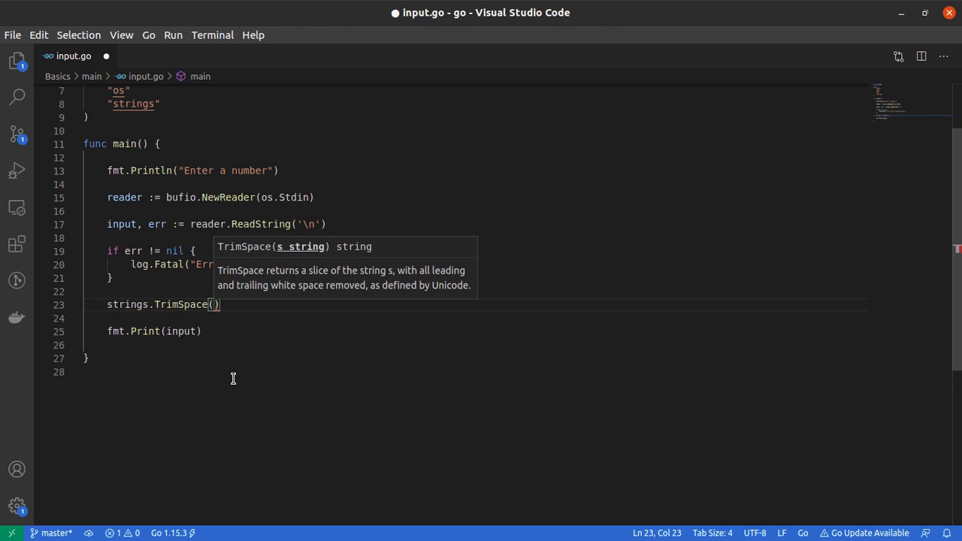
type("i")
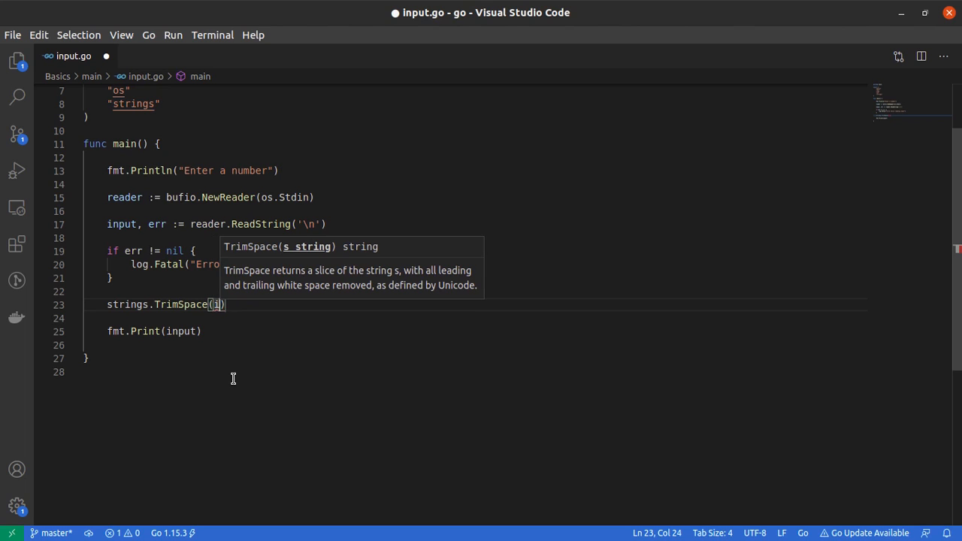
type("npu")
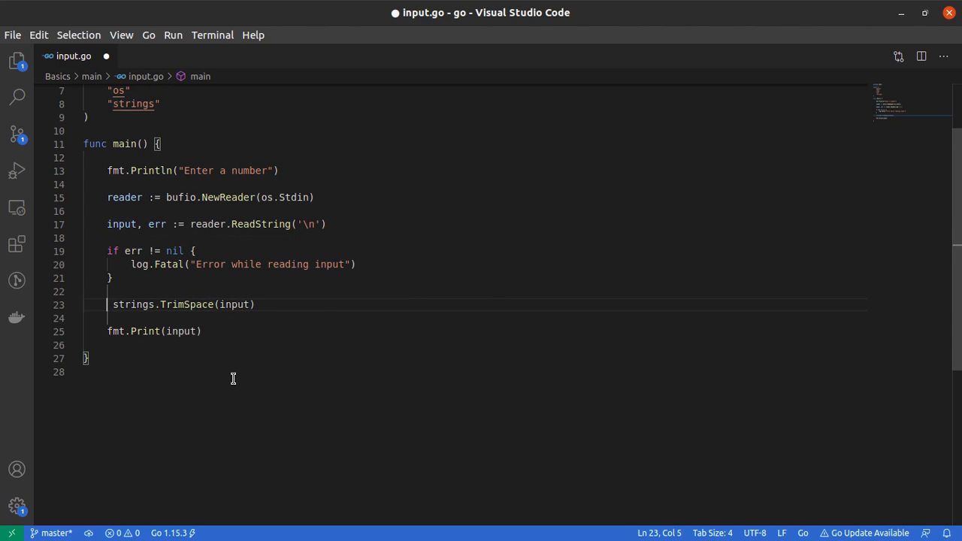
type("trimmedInput :=")
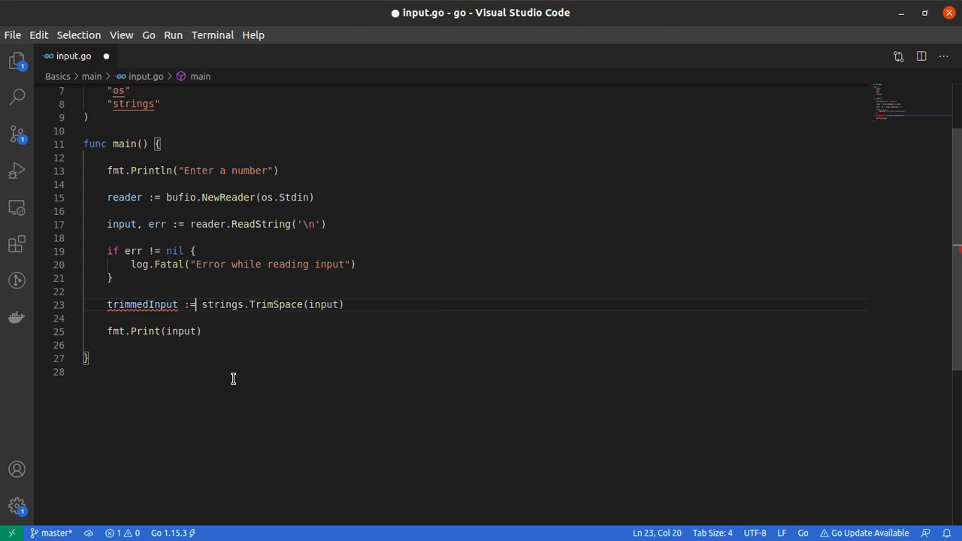
mouse_move(188, 332)
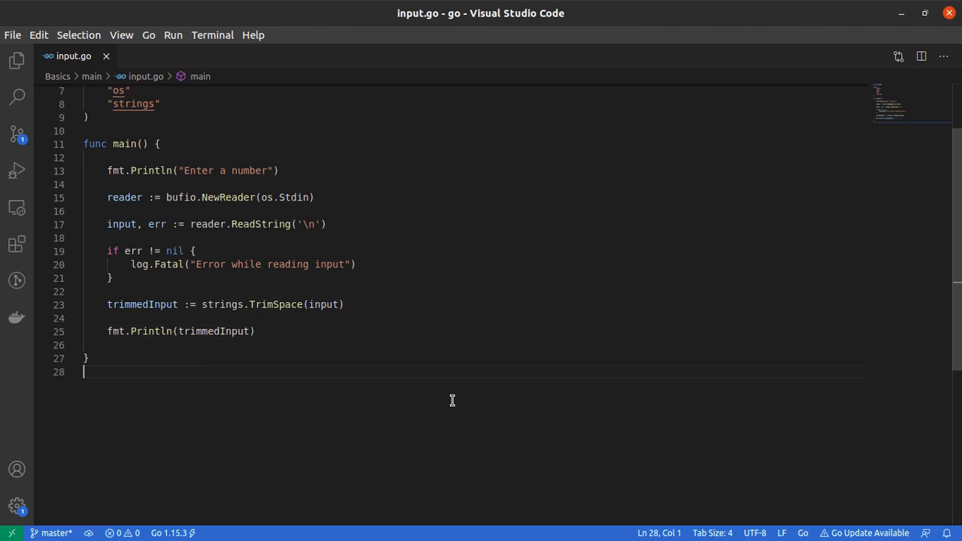
Step: Run go run input.go in the integrated terminal
type("go run input.go")
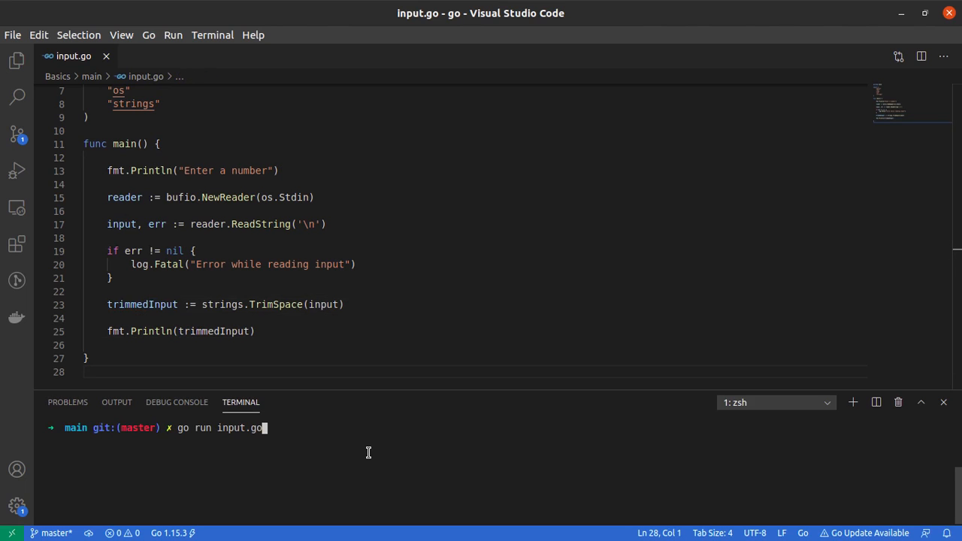
key("Enter")
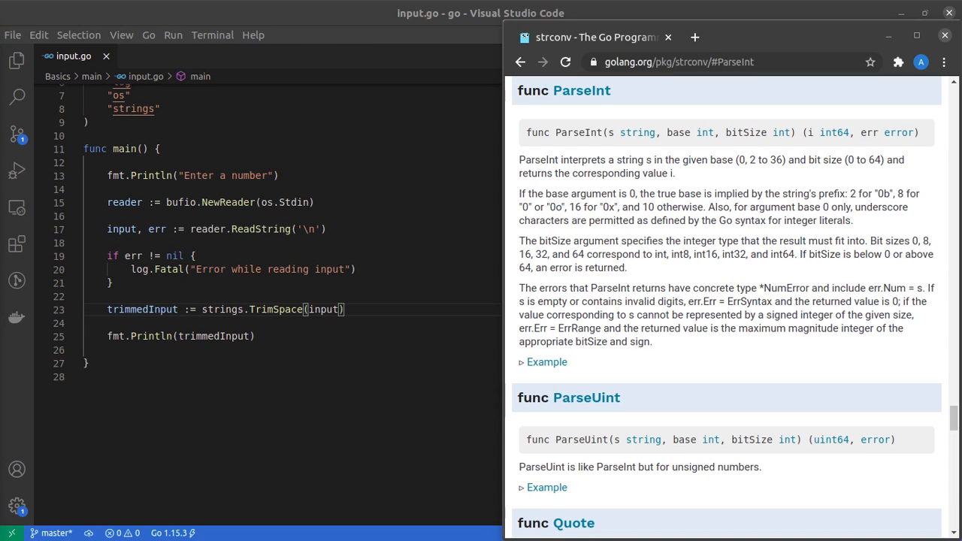
mouse_move(684, 126)
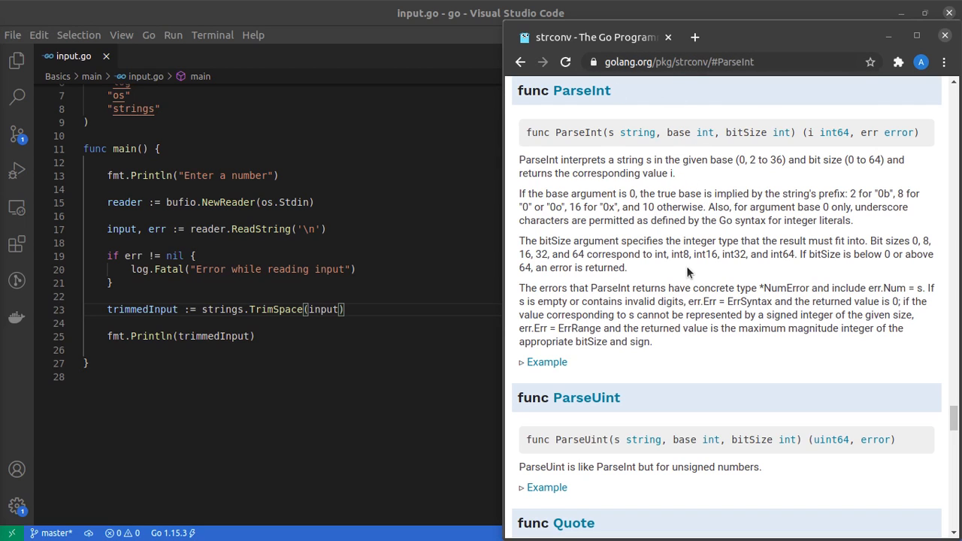
Step: Scroll through the strconv ParseInt documentation in Chrome
scroll("down", 3)
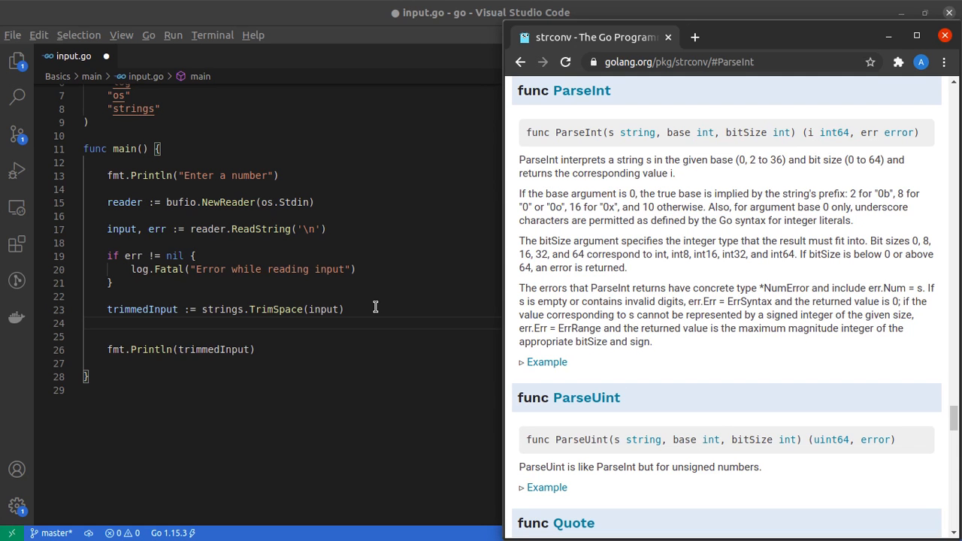
mouse_move(832, 132)
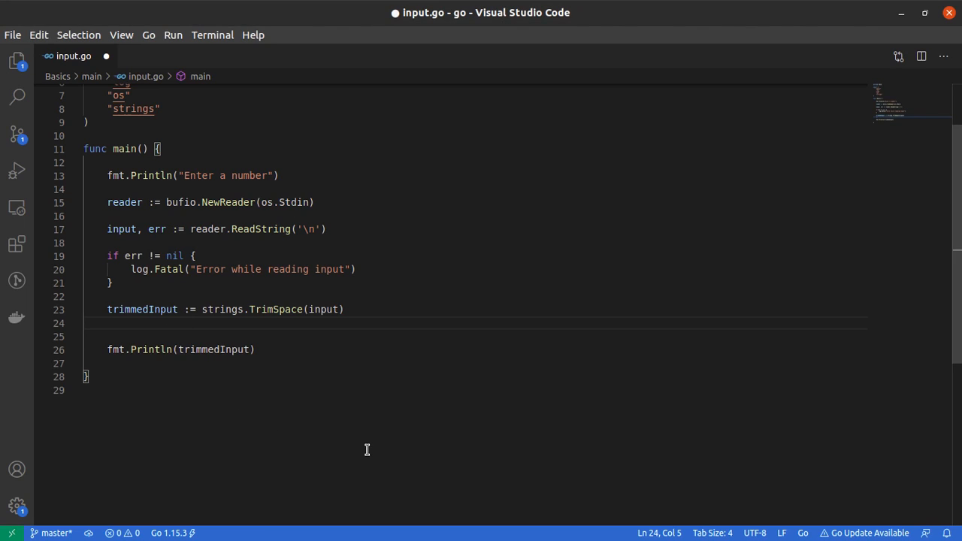
Step: Write n, _ := strconv.ParseInt(trimmedInput, 10, 32) and save the file
type("n, _ := strcon")
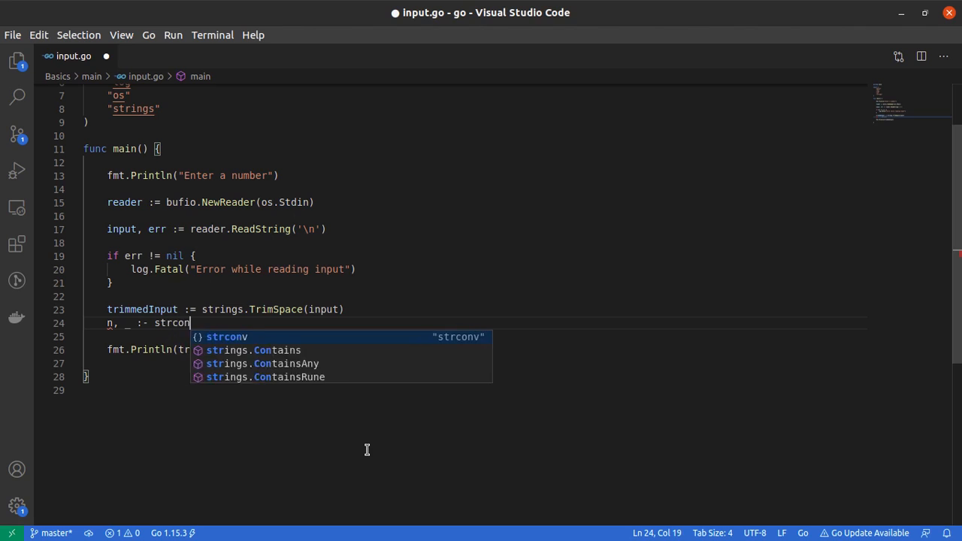
type("v.P")
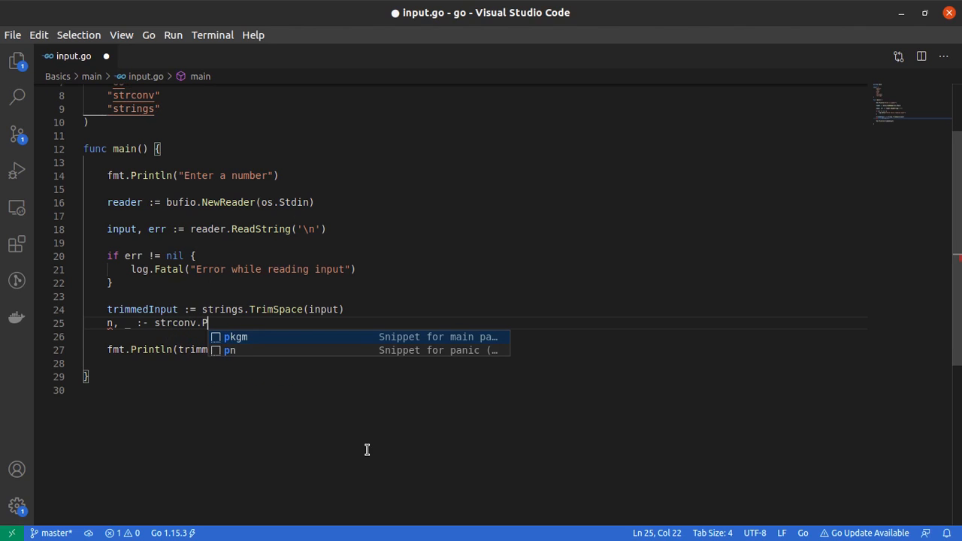
type("arseInt")
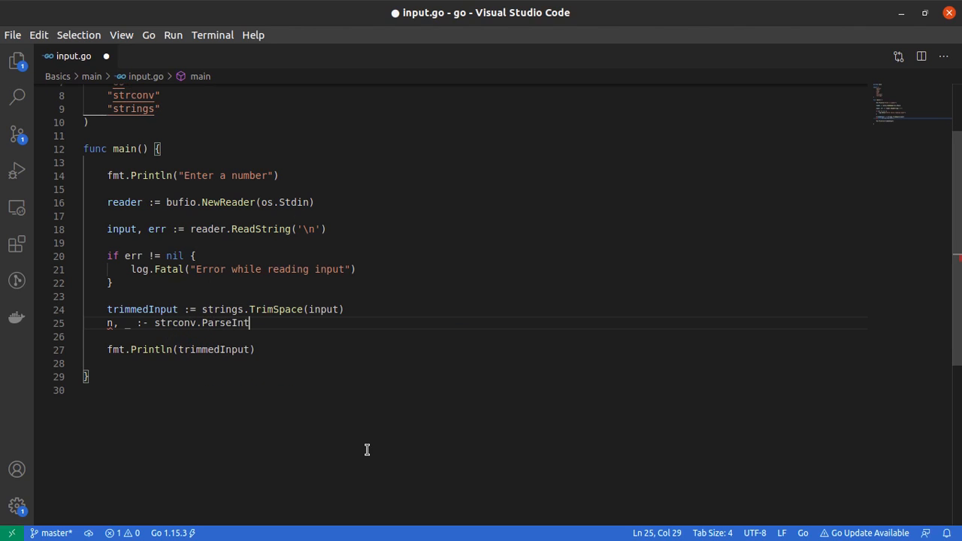
type("()")
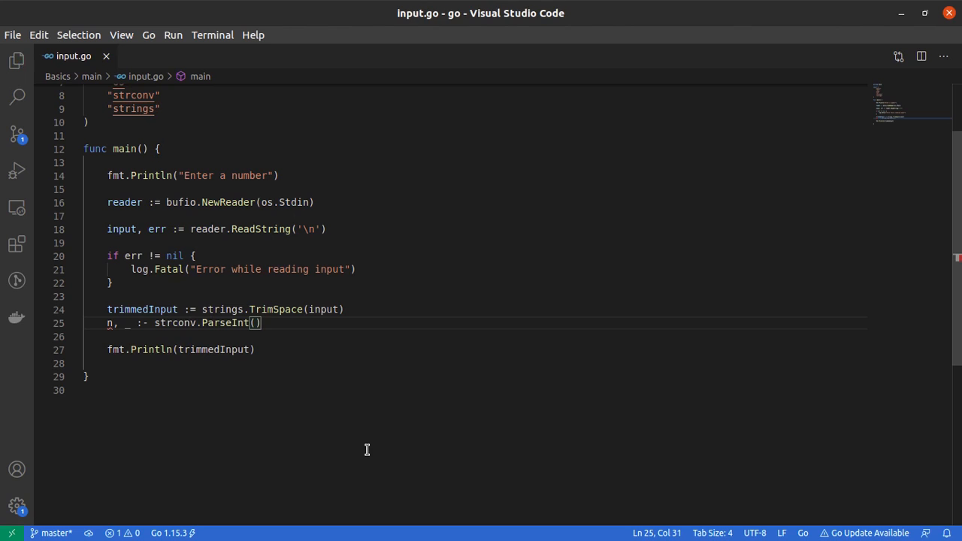
type("trimmedInput,")
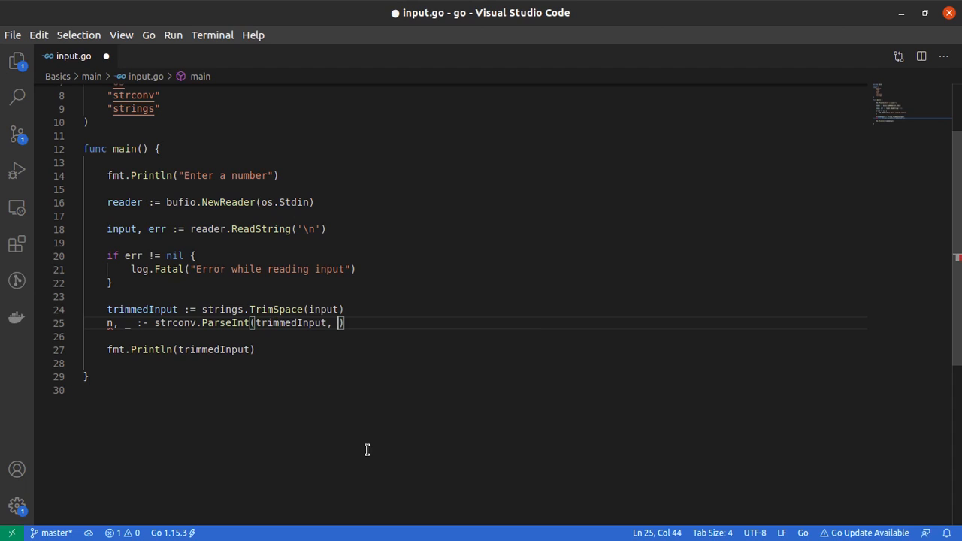
type("10")
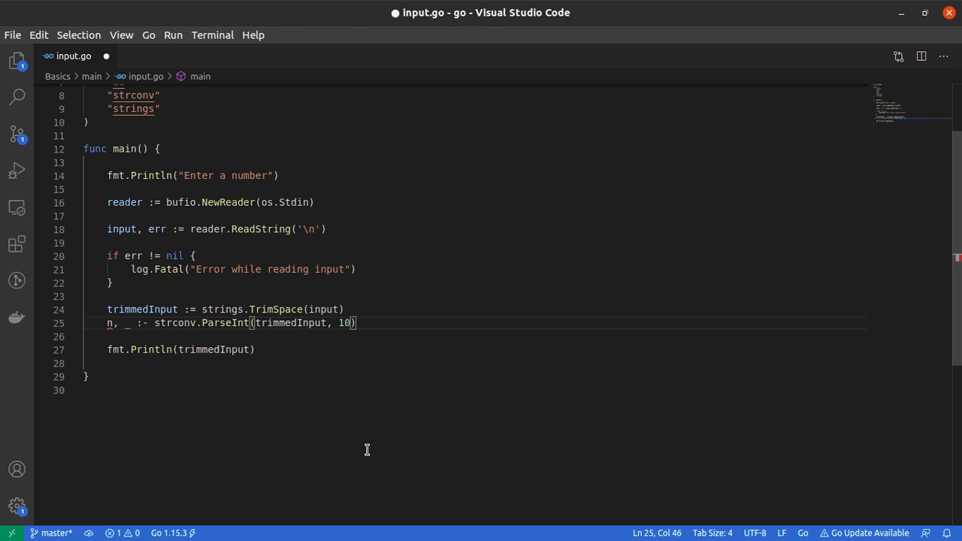
type(", 32")
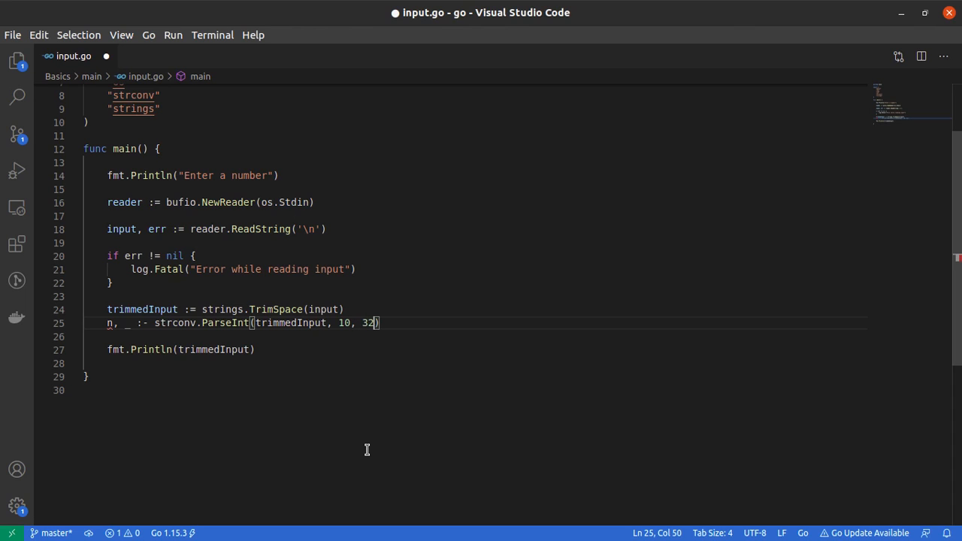
key("ctrl+s")
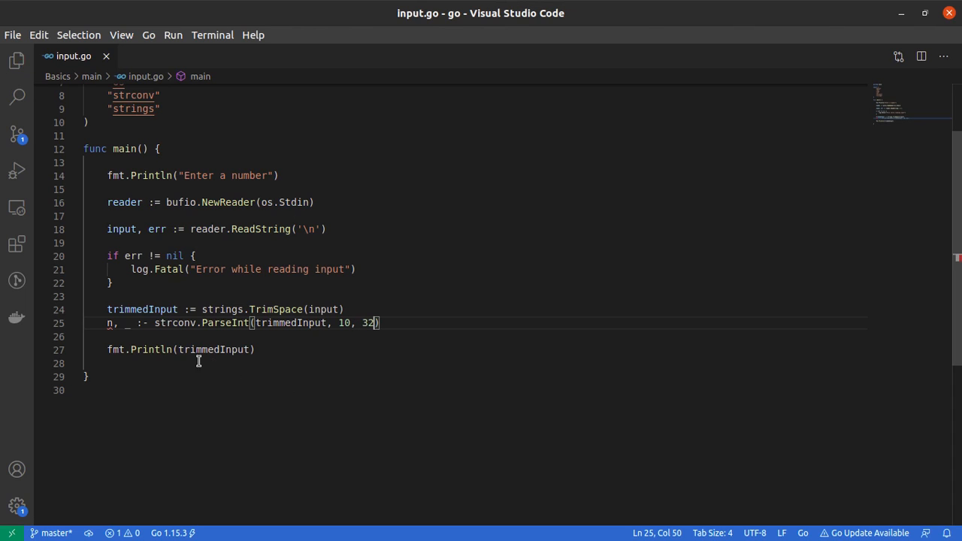
Step: Replace trimmedInput with n in the fmt.Println line
double_click(213, 349)
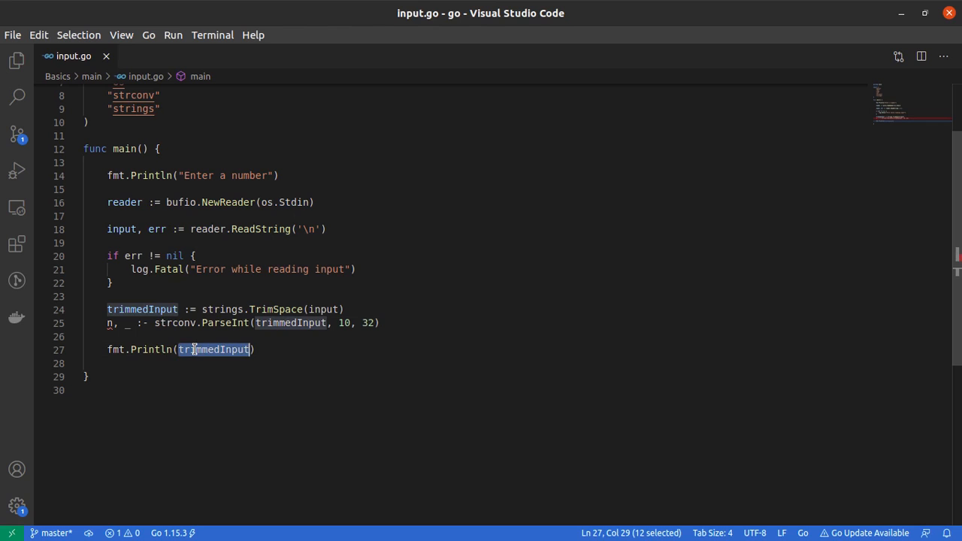
type("n")
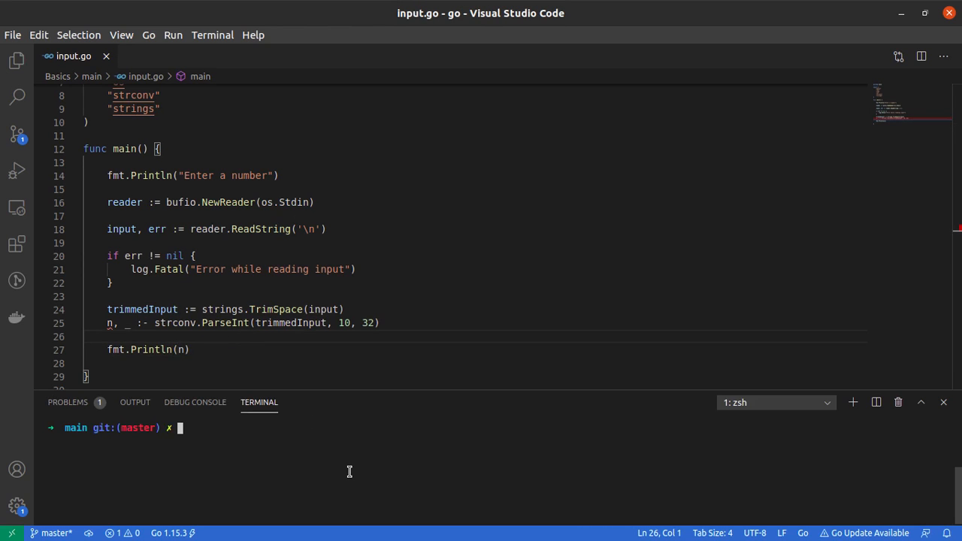
Step: Run go run input.go with input 42 printing 42, then with dslk4 printing 0
type("go run input.go")
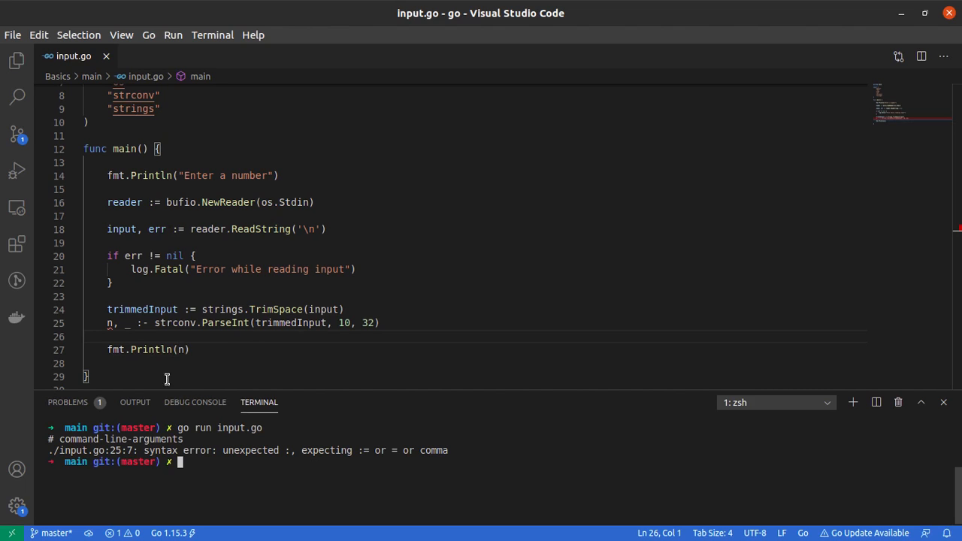
mouse_move(207, 354)
type("=")
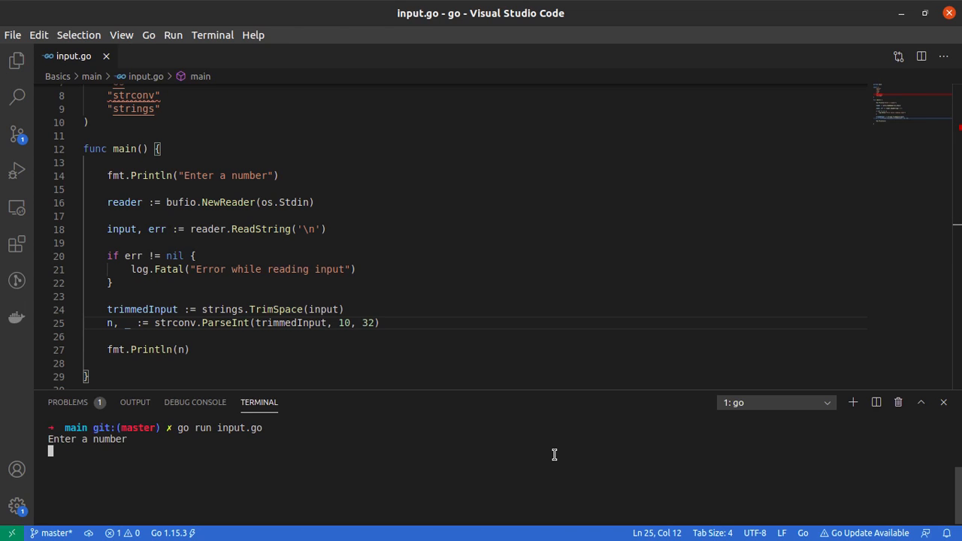
type("42")
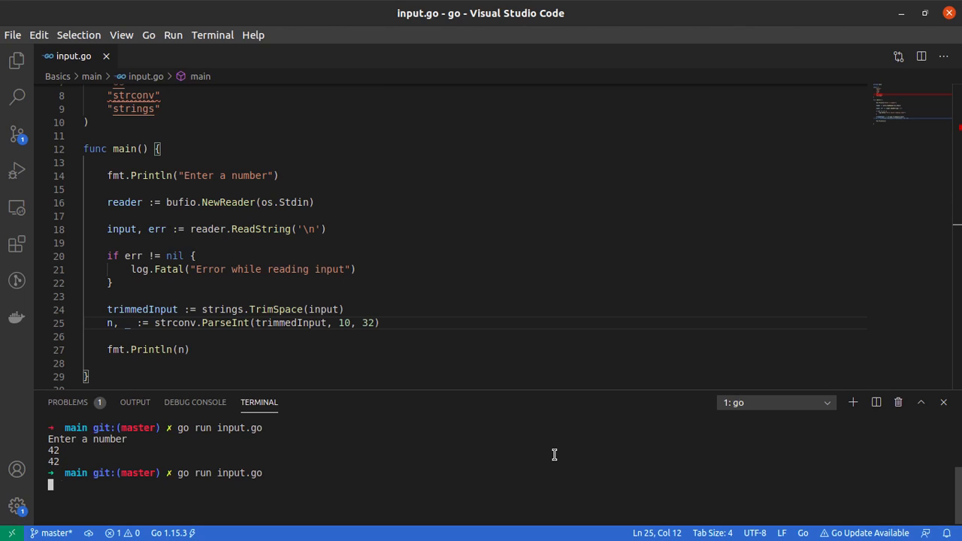
type("dslk4")
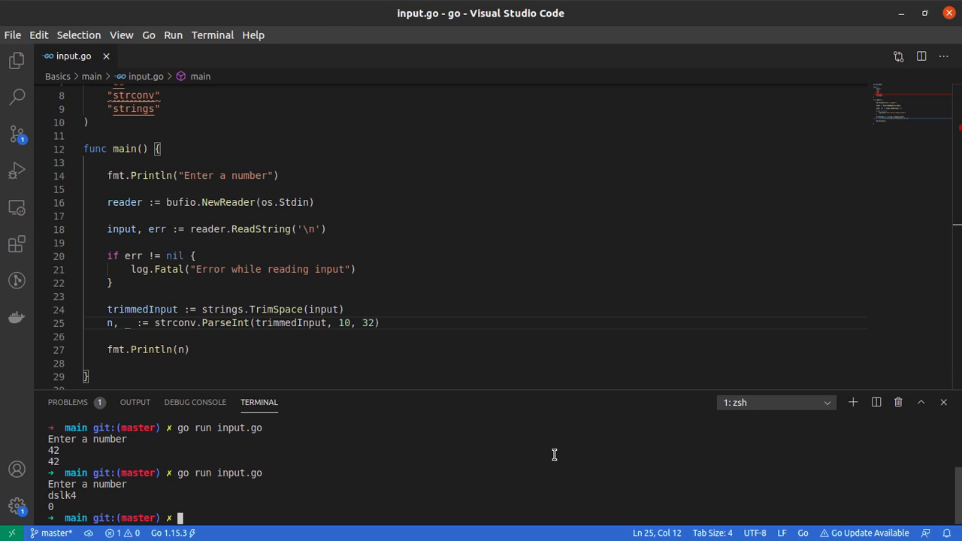
mouse_move(553, 453)
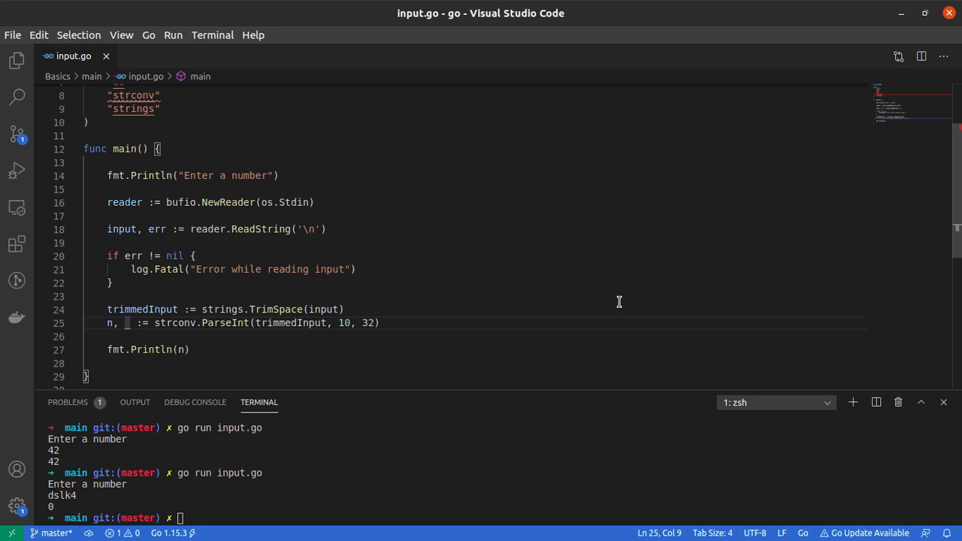
Step: Capture the error in err and add if err != nil { log.Fatal("Input was not a number") }
type("err")
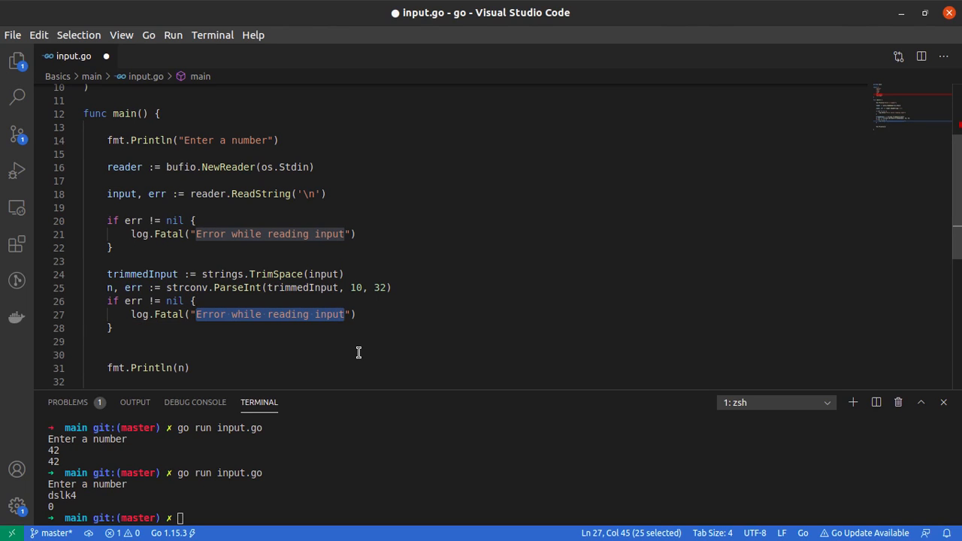
type("Input")
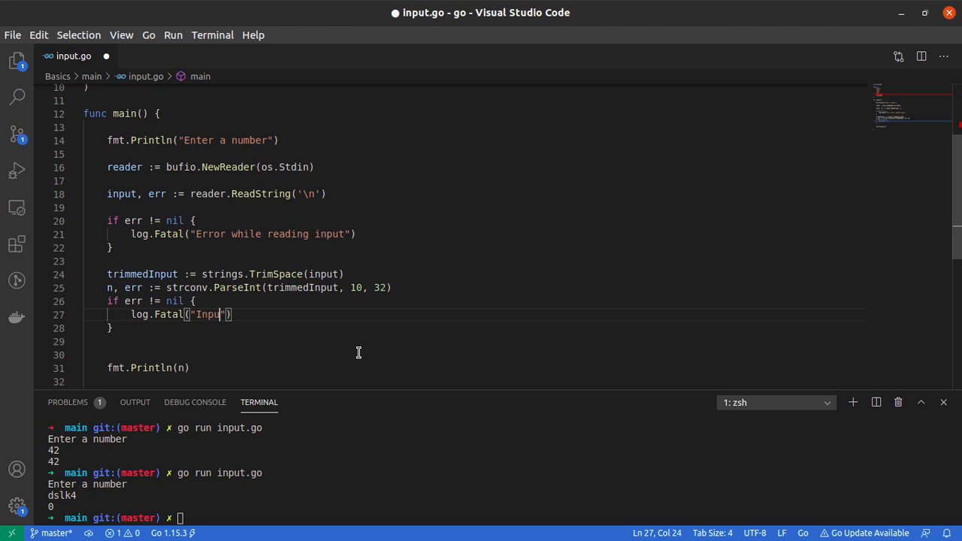
type("was not")
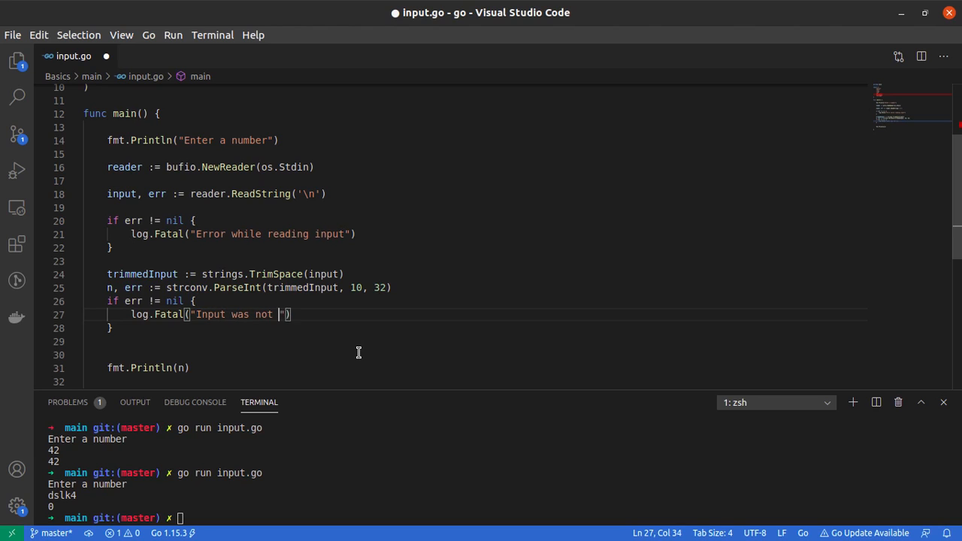
type("a number")
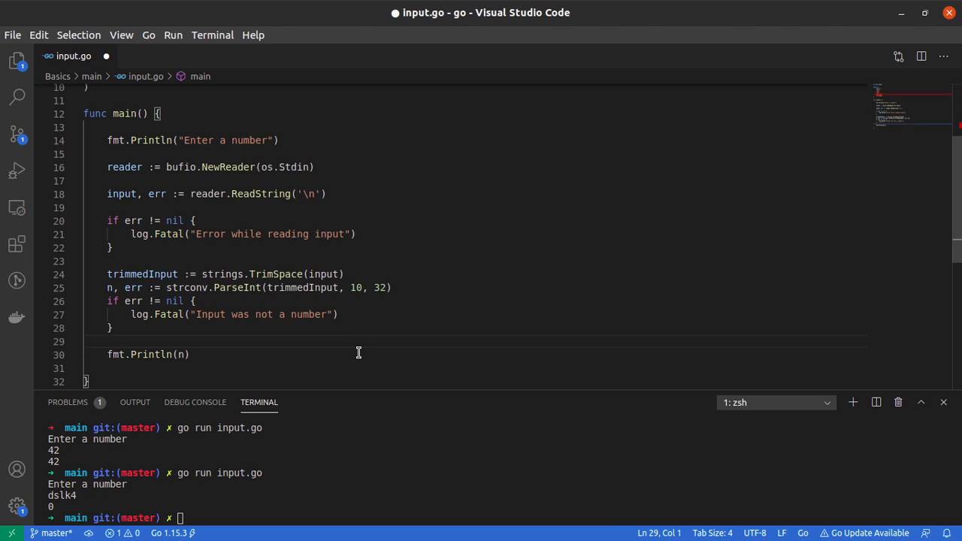
double_click(168, 314)
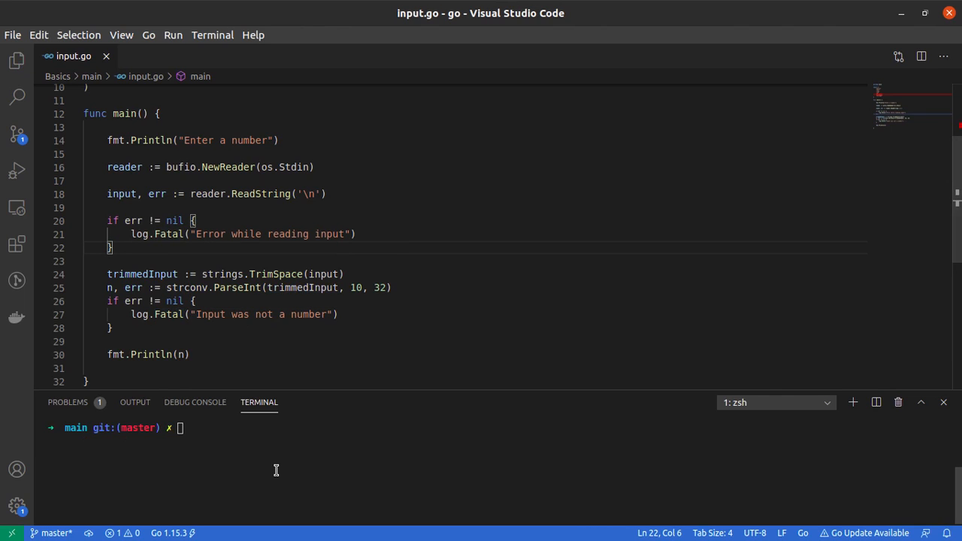
Step: Run go run input.go with 42 printing 42, then with rat aborting "Input was not a number"
type("go run input.go")
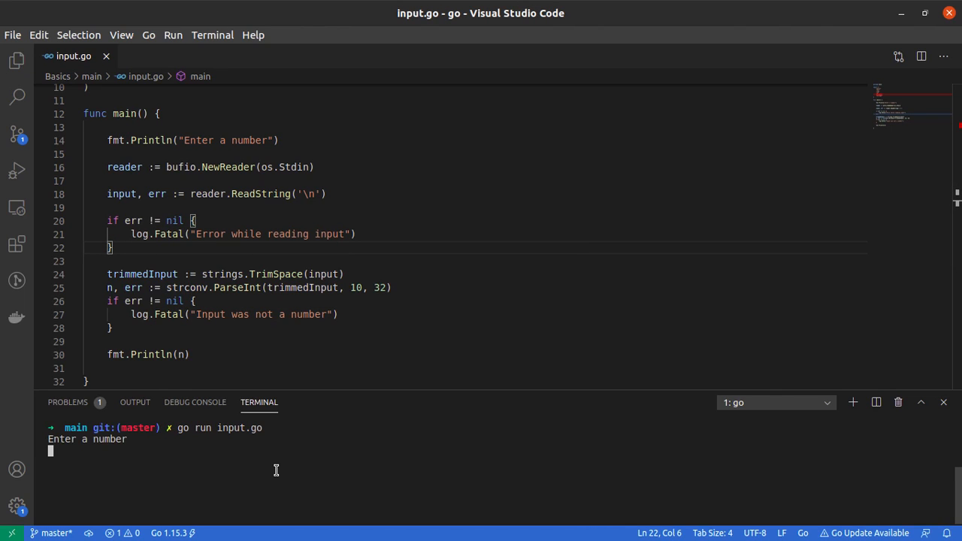
type("42")
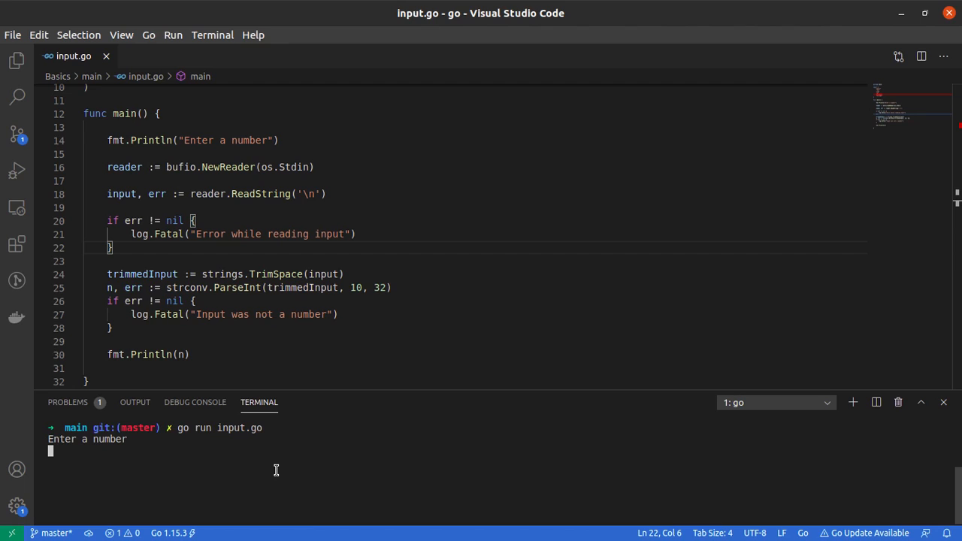
type("rat")
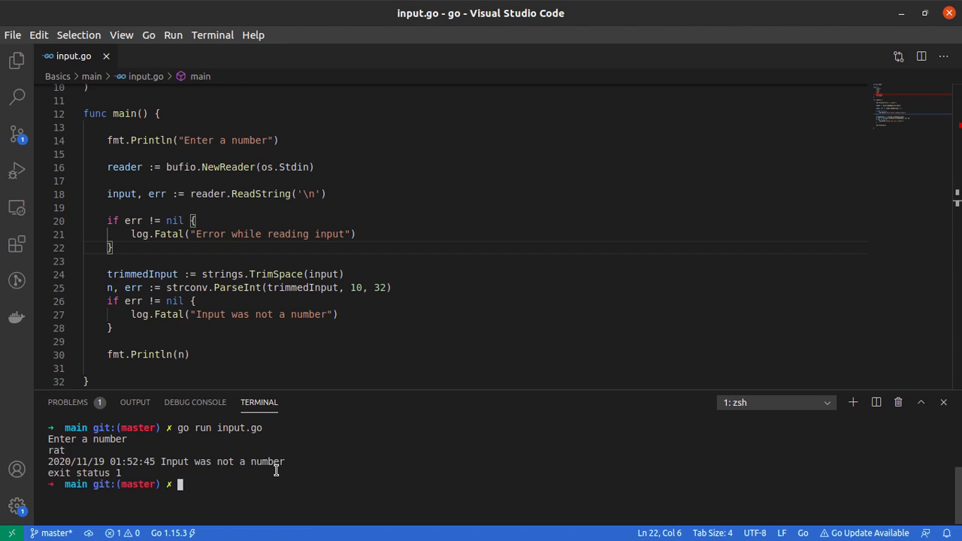
mouse_move(156, 465)
type("go run input.go")
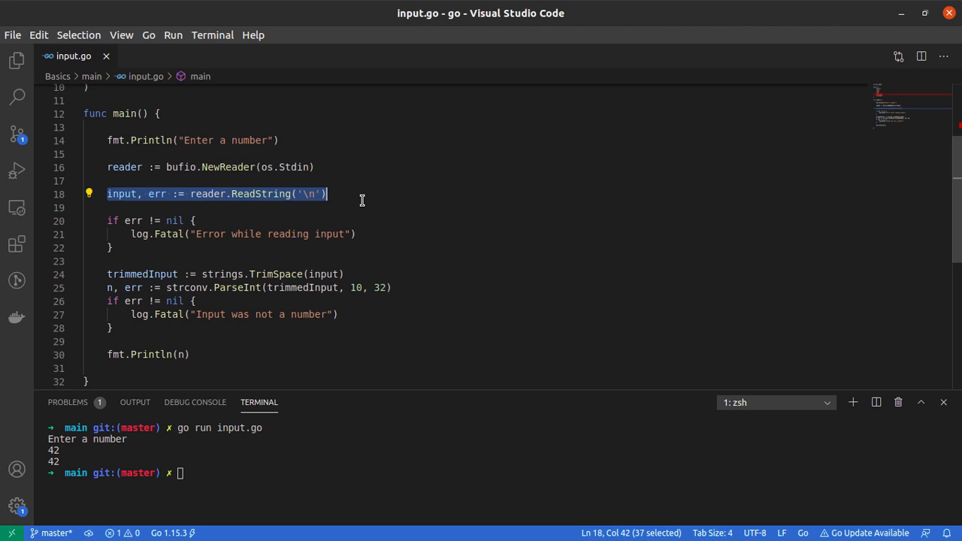
Step: Review the ReadString and ParseInt lines, highlighting every use of err
left_click(111, 247)
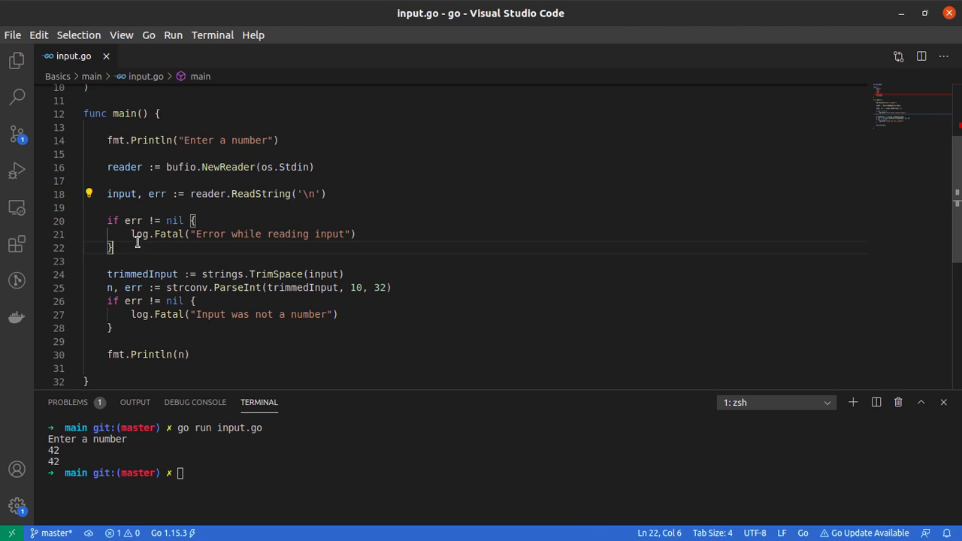
double_click(156, 194)
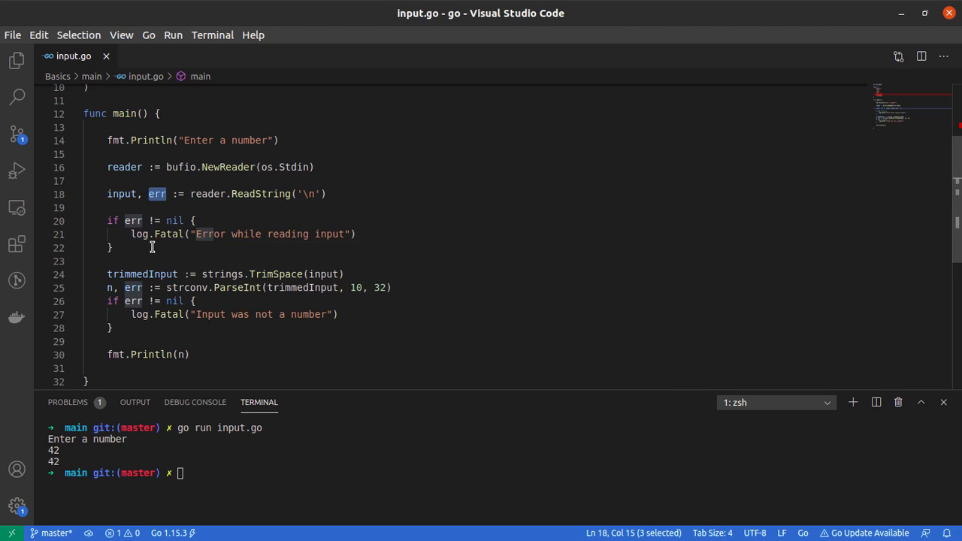
left_click(112, 247)
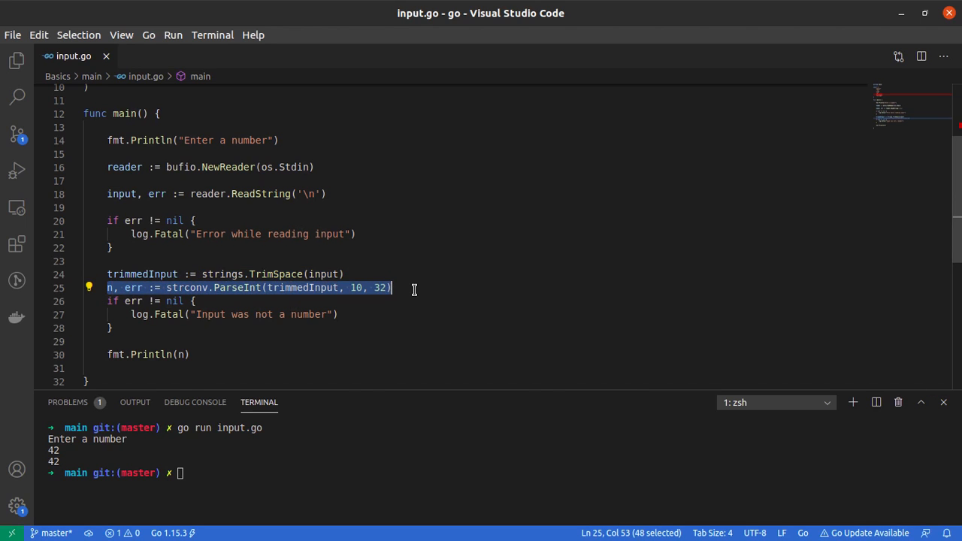
mouse_move(427, 322)
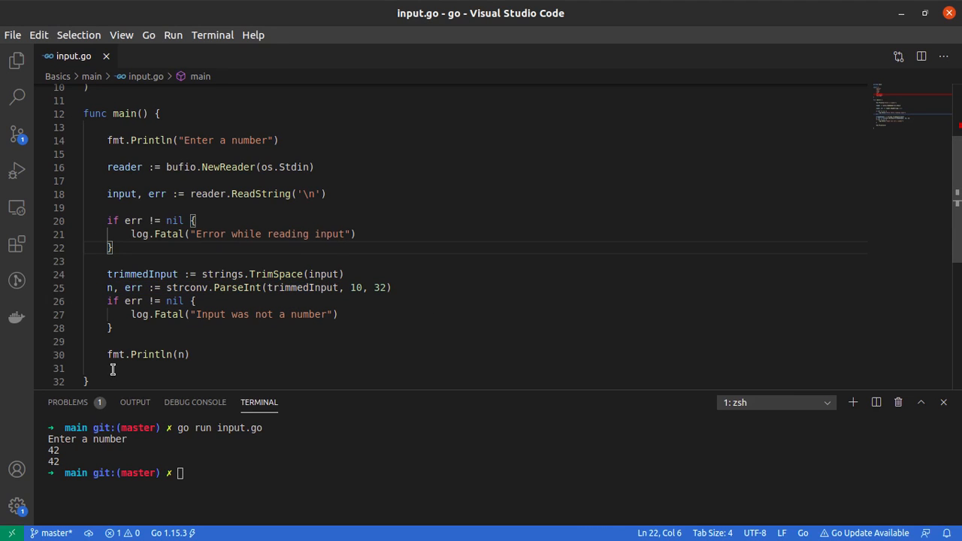
scroll("up", 3)
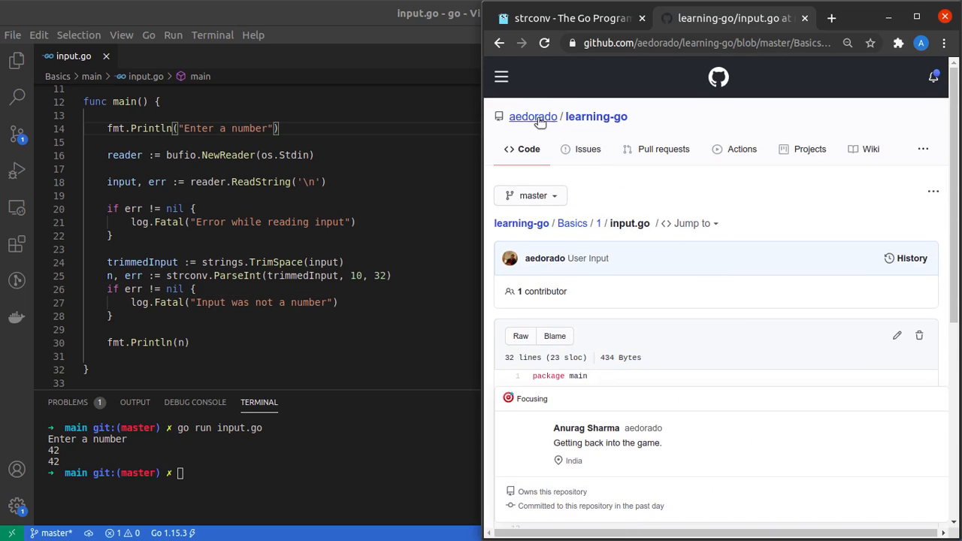
Step: Scroll the GitHub input.go page until the full main function is visible
scroll("down", 3)
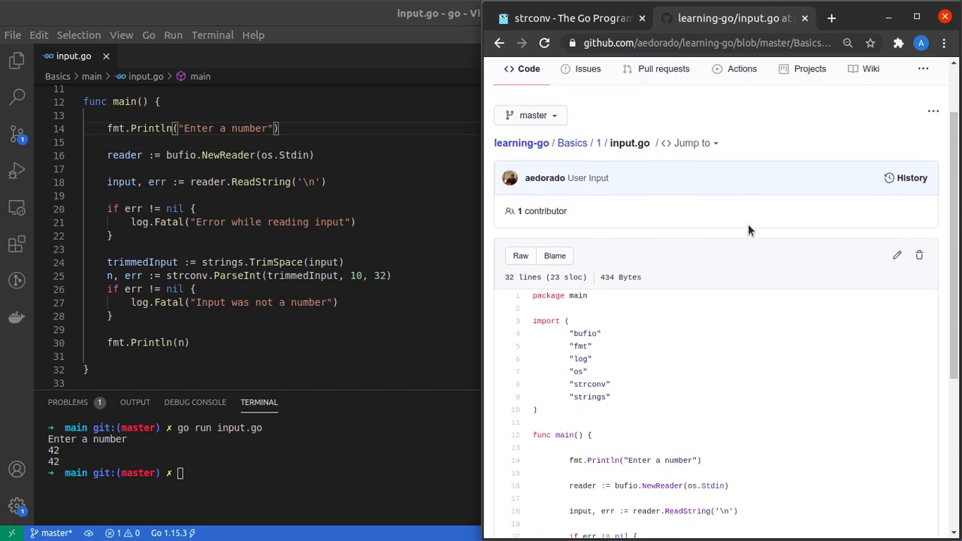
scroll("down", 3)
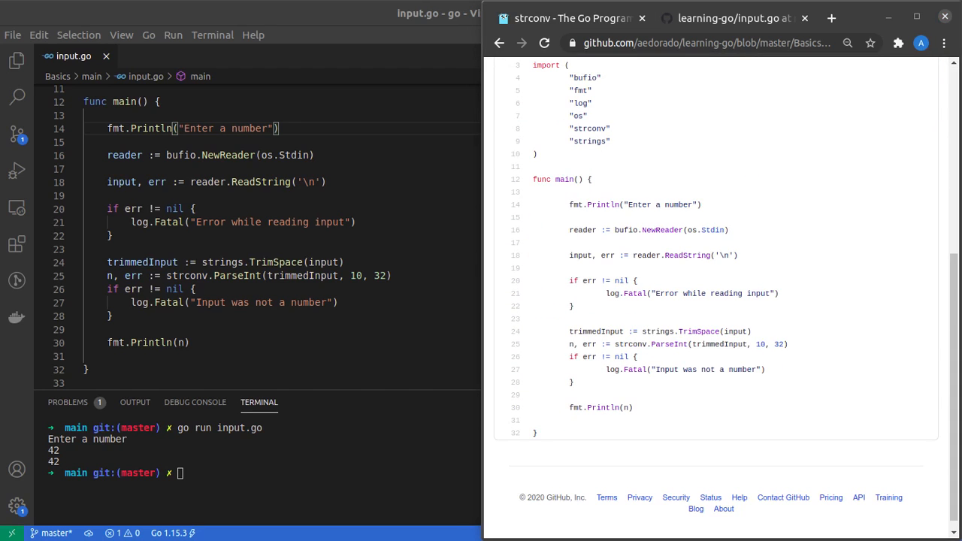